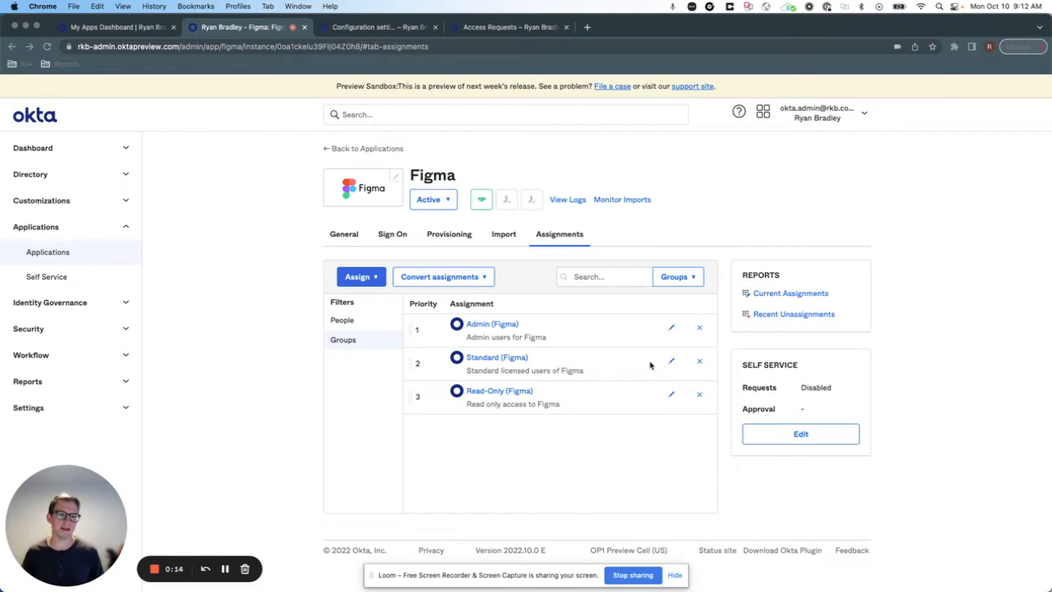
{"action": "mouse_move", "coordinate": [296, 284]}
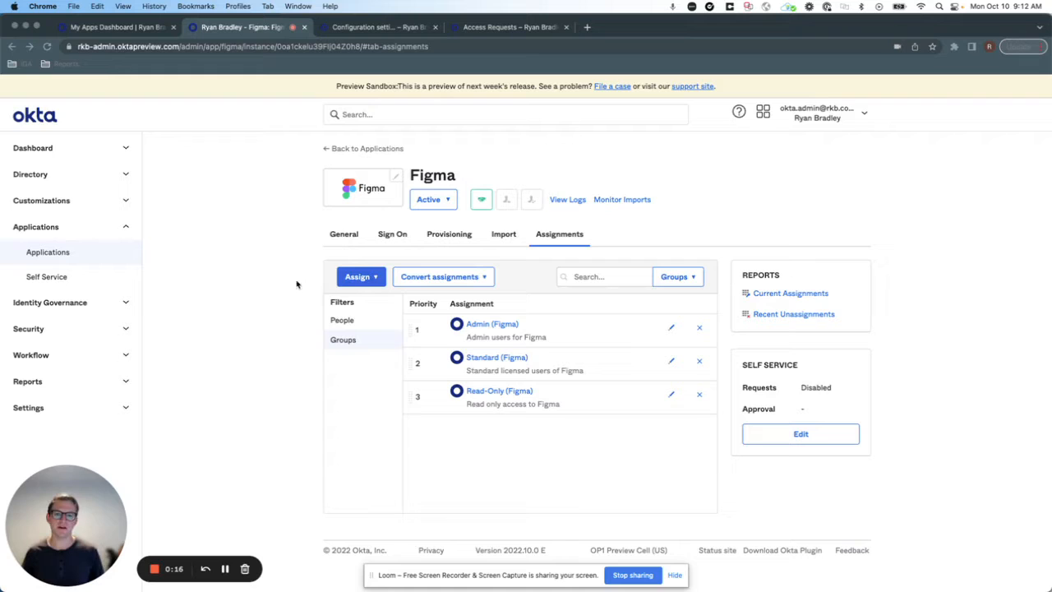
{"action": "mouse_move", "coordinate": [452, 226]}
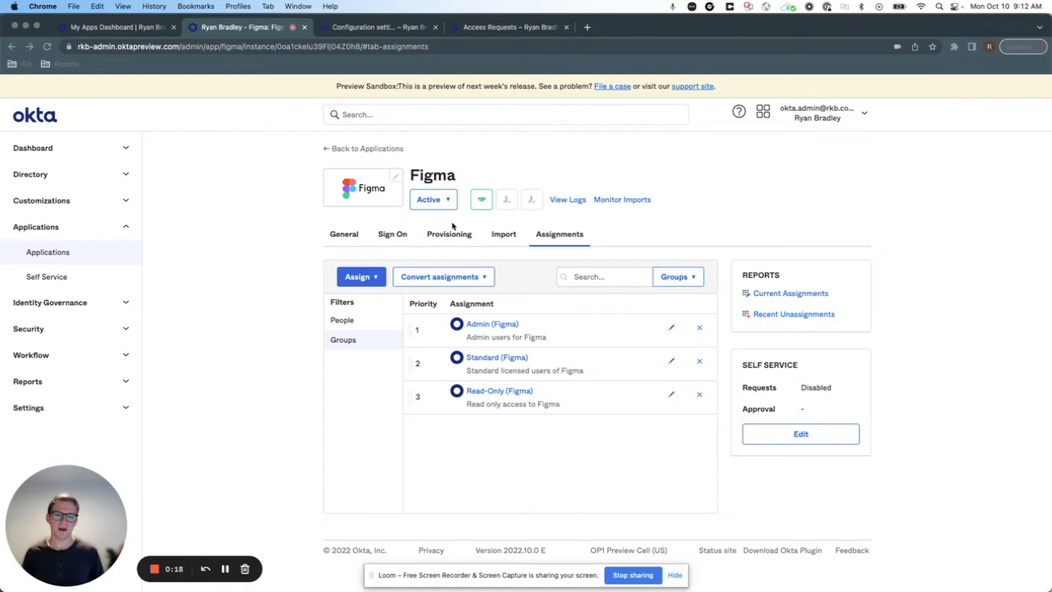
{"action": "mouse_move", "coordinate": [402, 309]}
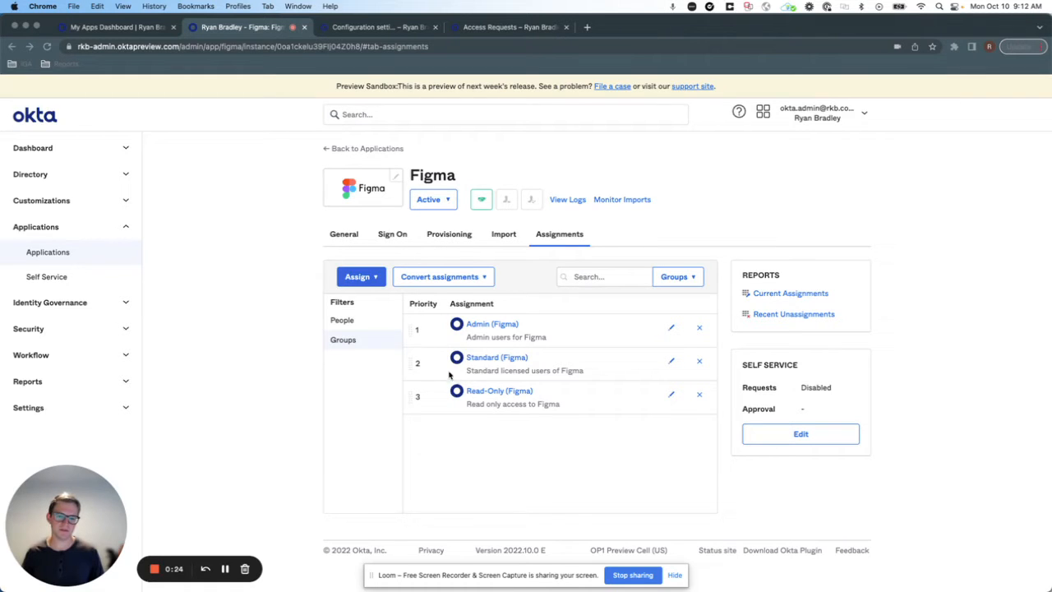
{"action": "mouse_move", "coordinate": [518, 413]}
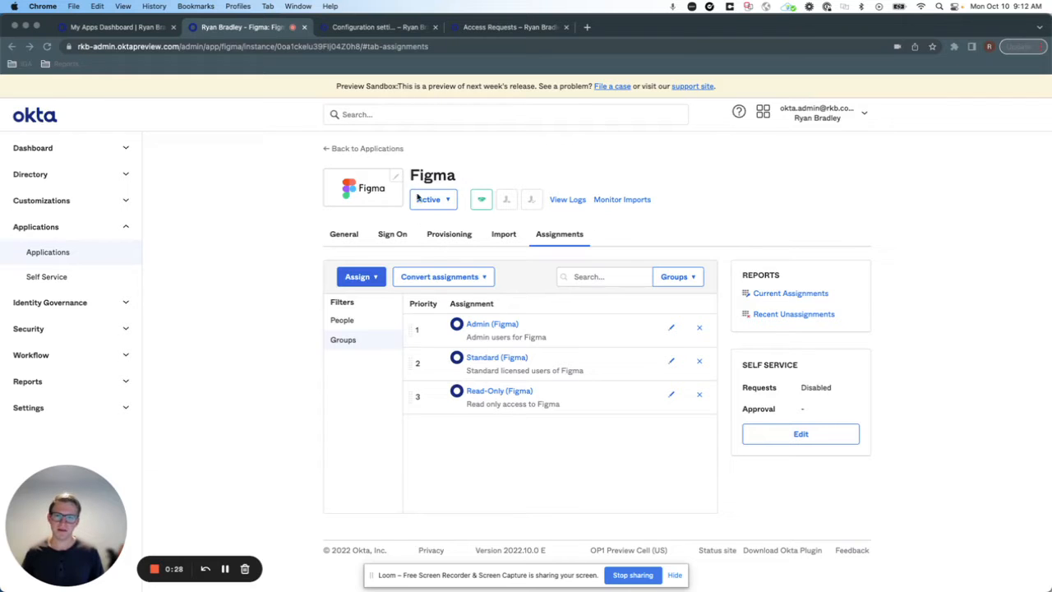
- Review the Okta resource lists (Anaplan Roles, Applications, Figma Roles, Groups, Miro Roles) without editing them
{"action": "left_click", "coordinate": [378, 27]}
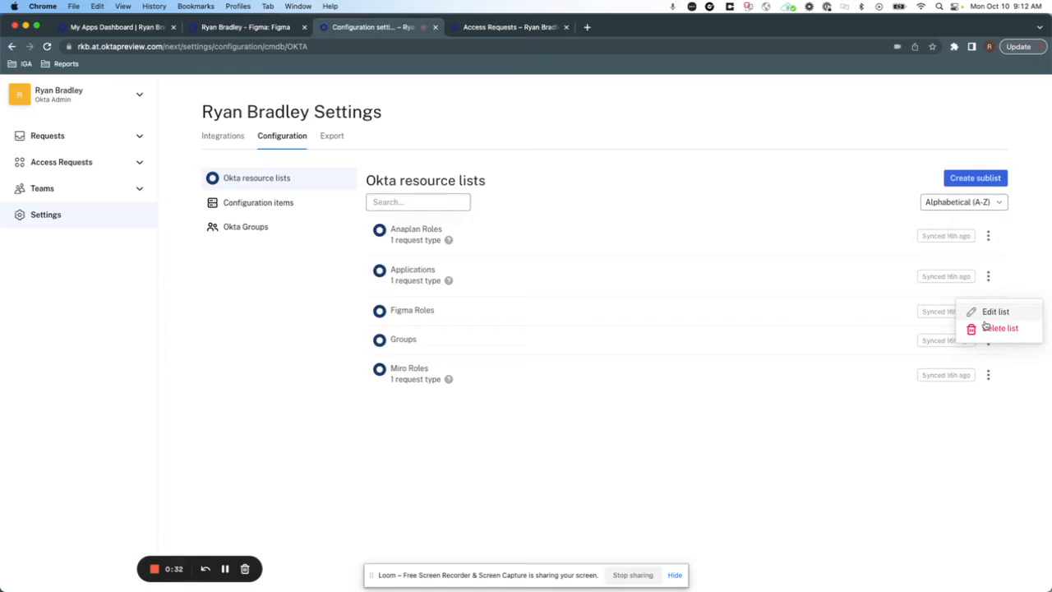
{"action": "left_click", "coordinate": [994, 311]}
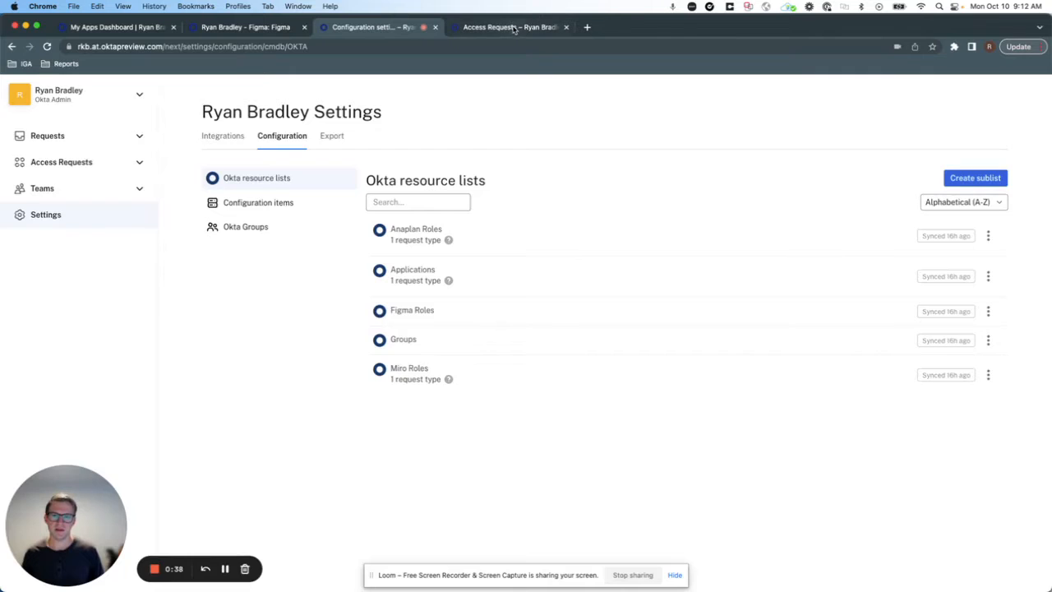
- Inspect the Figma Access request type's 'What role do you need?' question, which draws on Figma Roles
{"action": "left_click", "coordinate": [510, 27]}
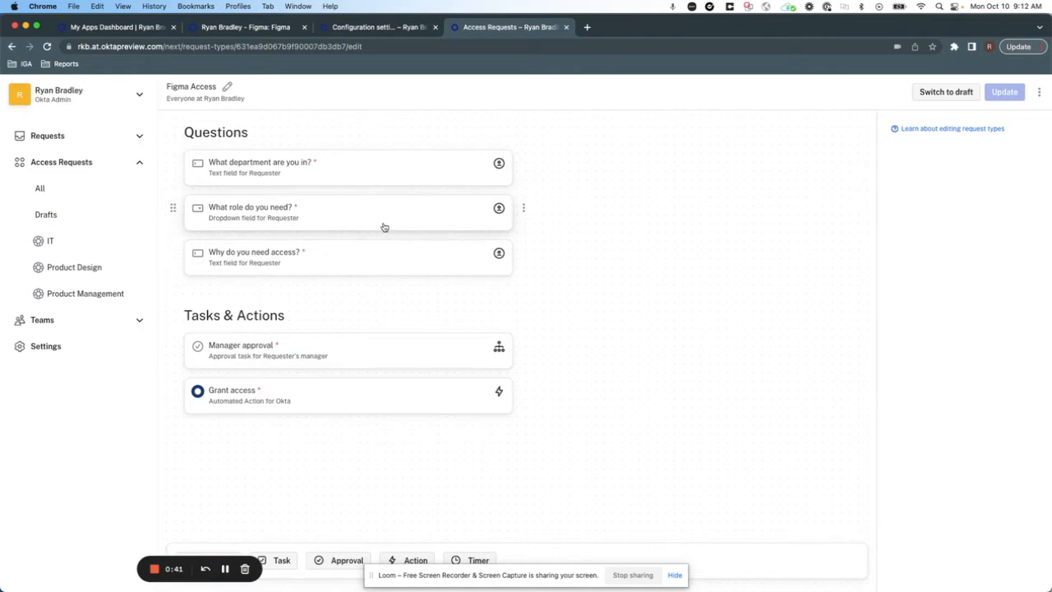
{"action": "left_click", "coordinate": [345, 211]}
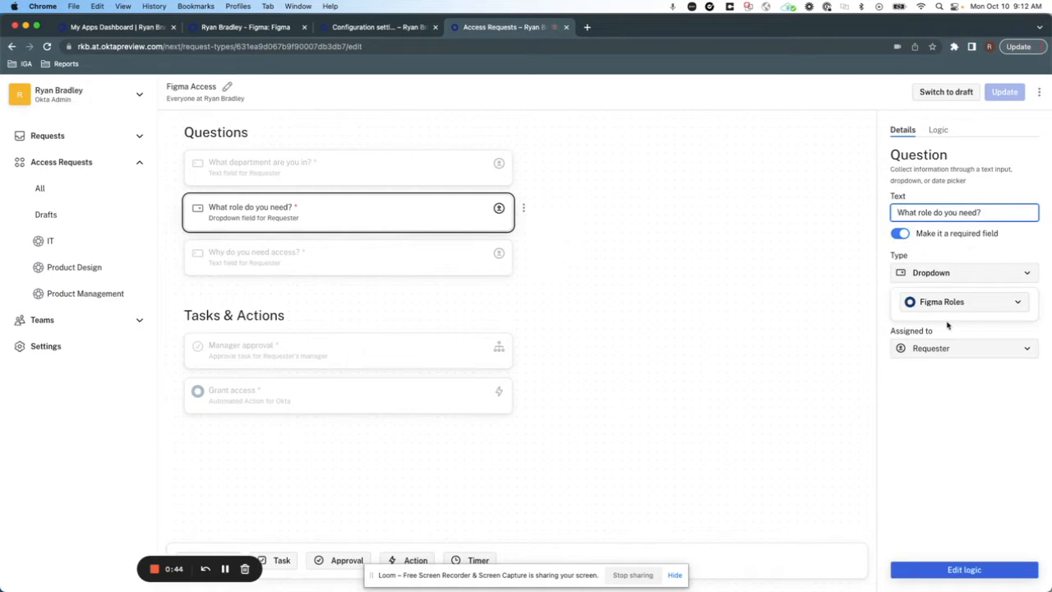
{"action": "mouse_move", "coordinate": [947, 315]}
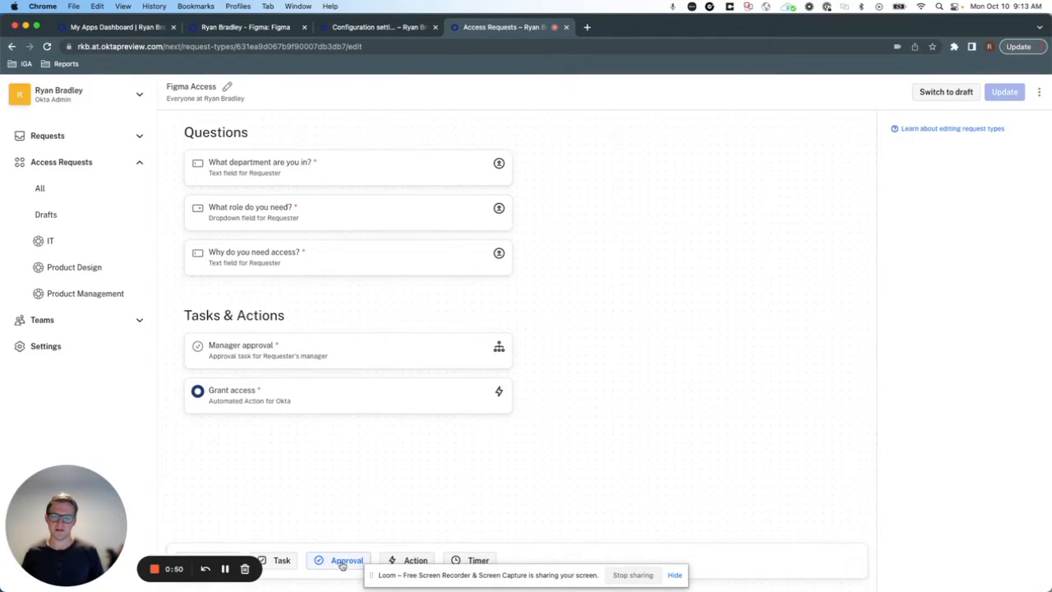
- Add an approval task named 'Design owner approval' to the Figma Access workflow
{"action": "left_click", "coordinate": [346, 560]}
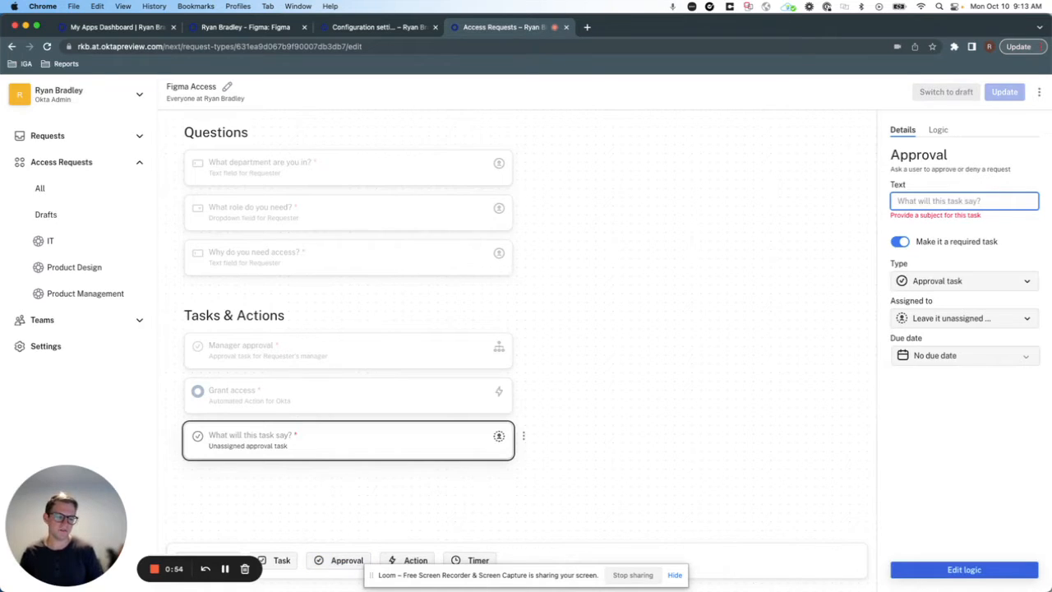
{"action": "type", "text": "Design owner approval"}
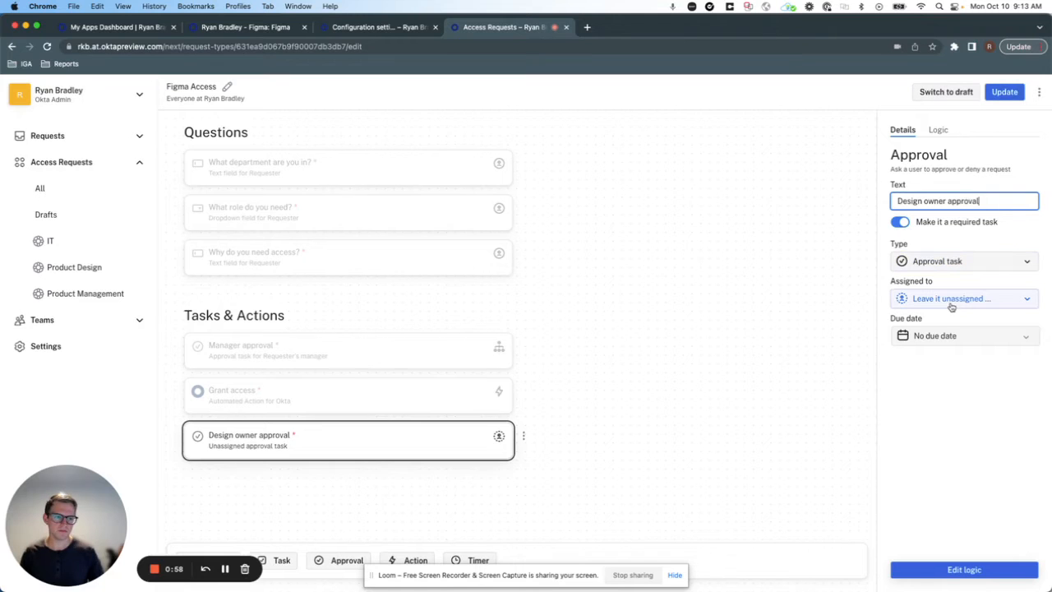
{"action": "left_click", "coordinate": [962, 299]}
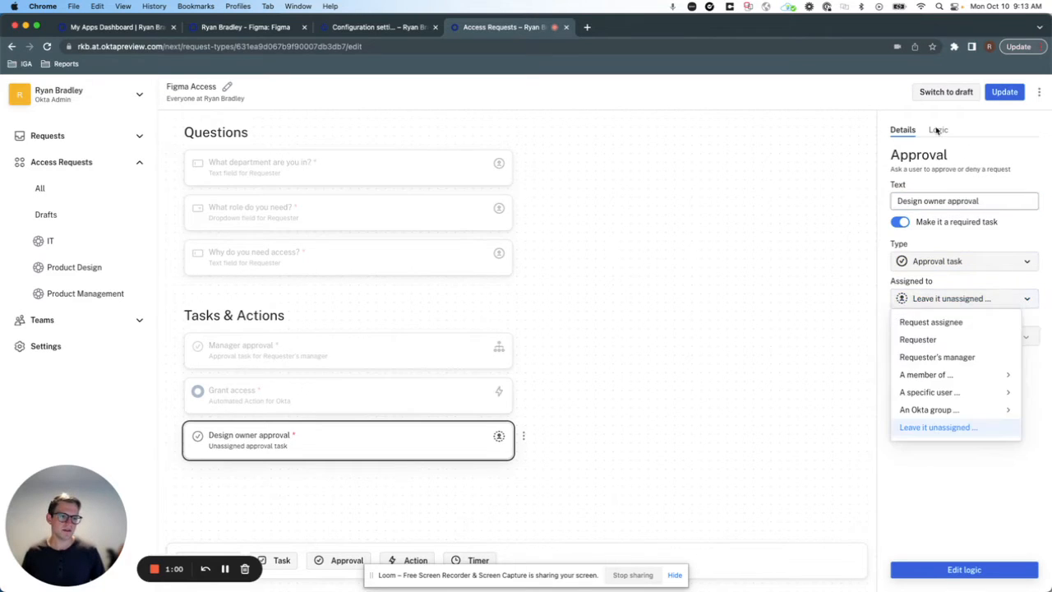
- Show Design owner approval only when 'What role do you need?' is Admin (Figma)
{"action": "left_click", "coordinate": [938, 130]}
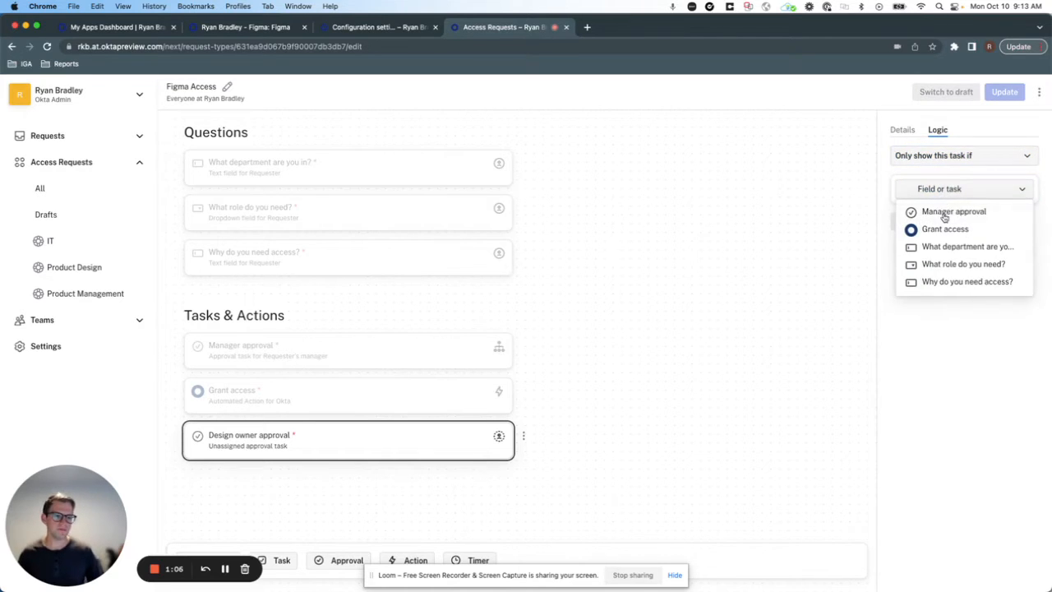
{"action": "left_click", "coordinate": [963, 263]}
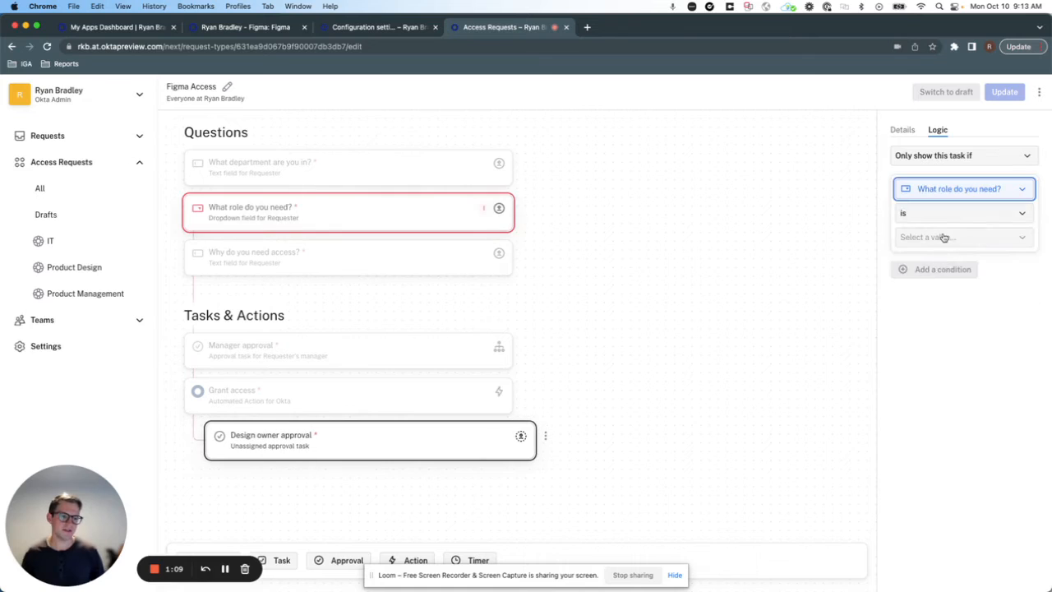
{"action": "left_click", "coordinate": [958, 236]}
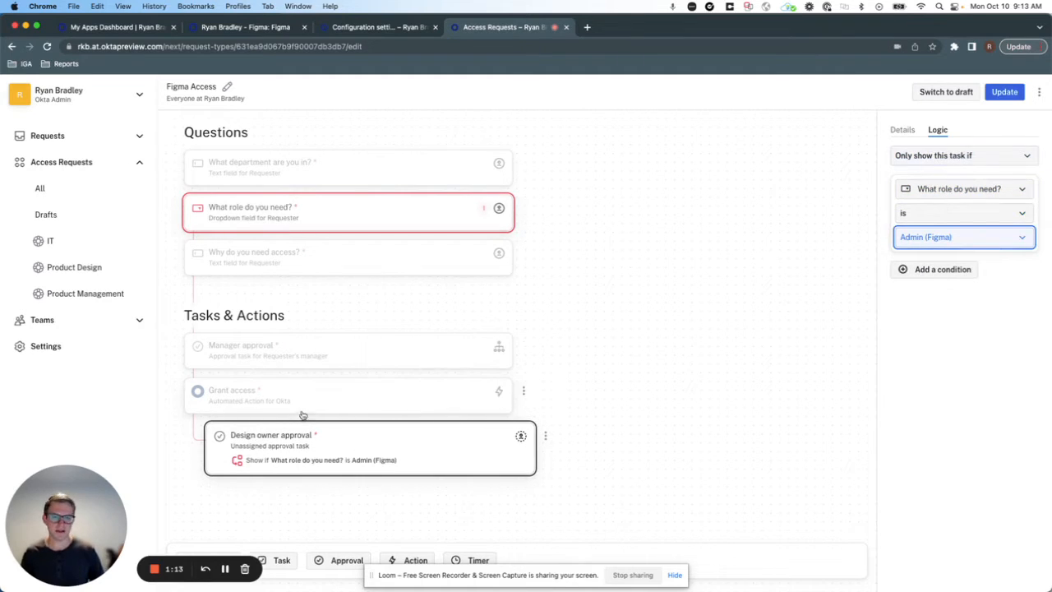
{"action": "left_click", "coordinate": [346, 395]}
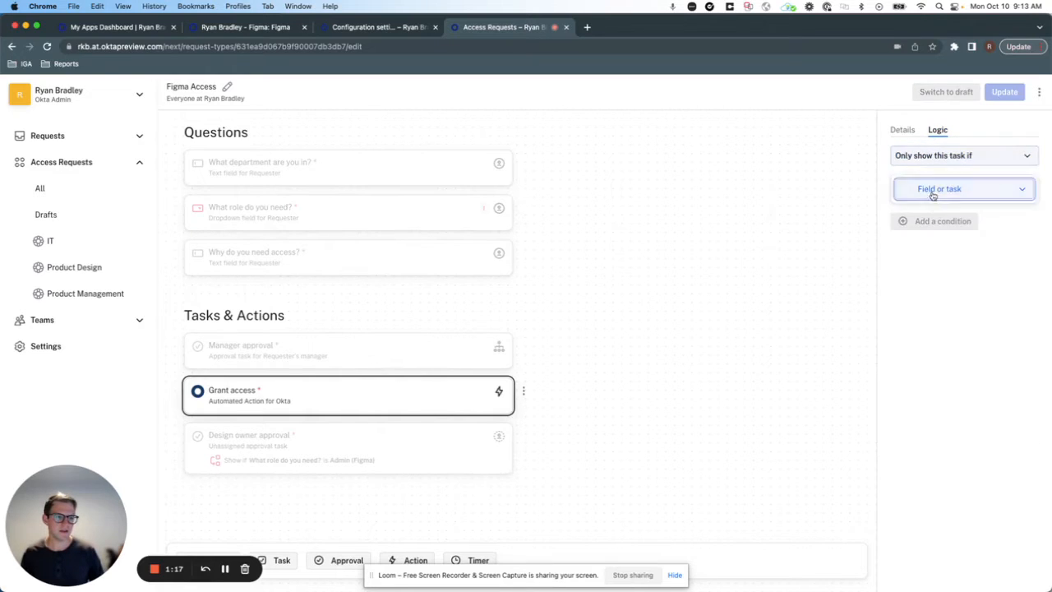
- Make Grant access require both Manager approval and Design owner approval to be approved
{"action": "left_click", "coordinate": [962, 188]}
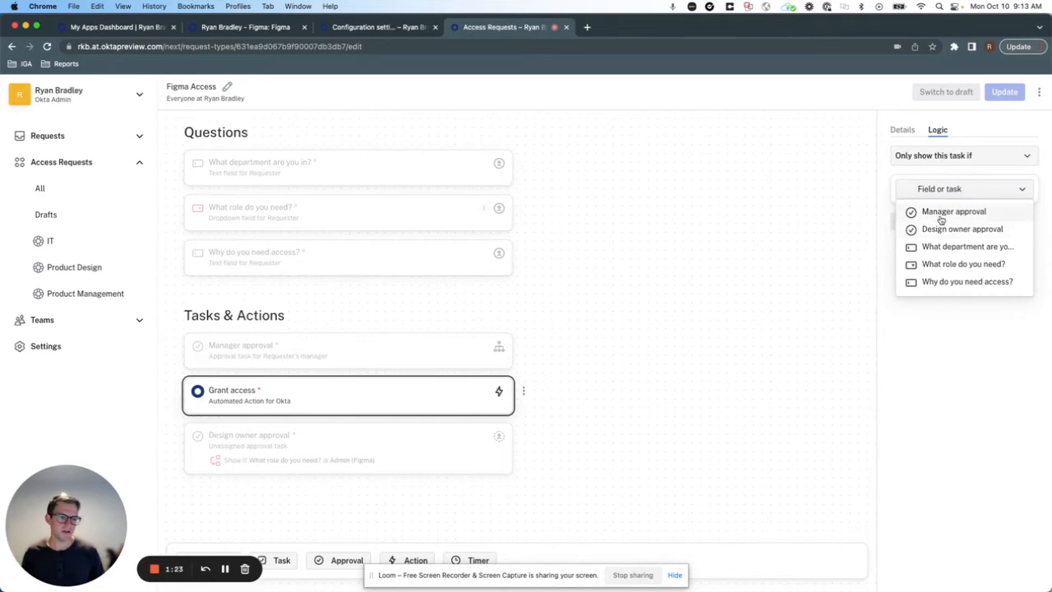
{"action": "left_click", "coordinate": [952, 211]}
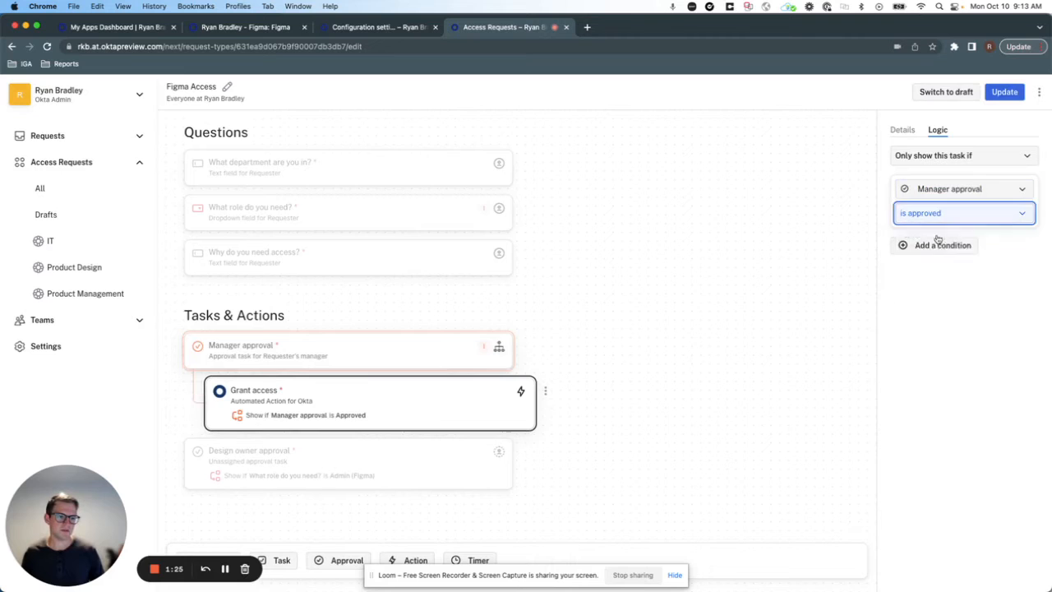
{"action": "left_click", "coordinate": [943, 245]}
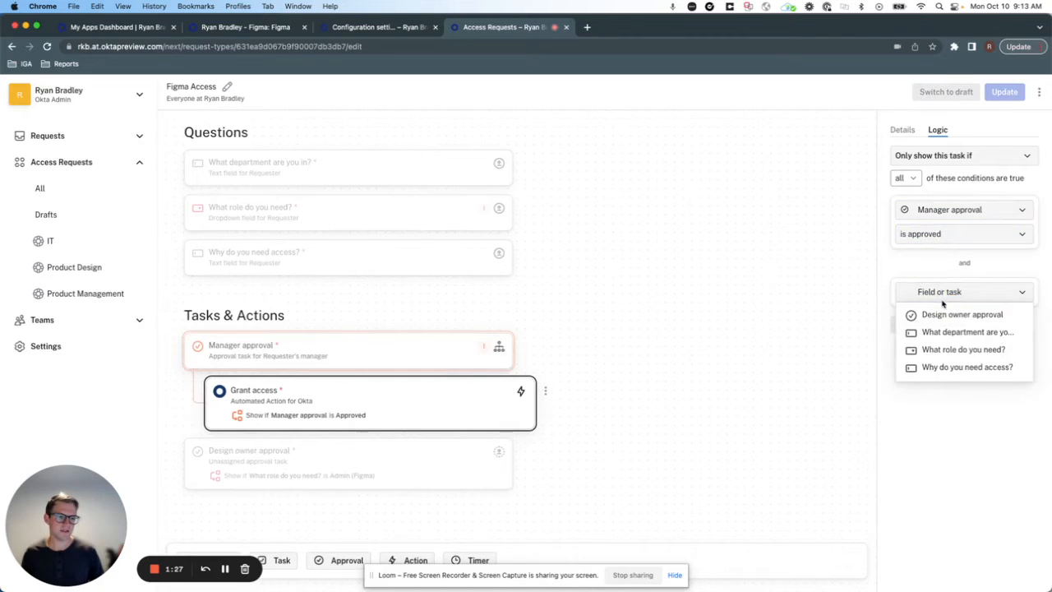
{"action": "left_click", "coordinate": [962, 314]}
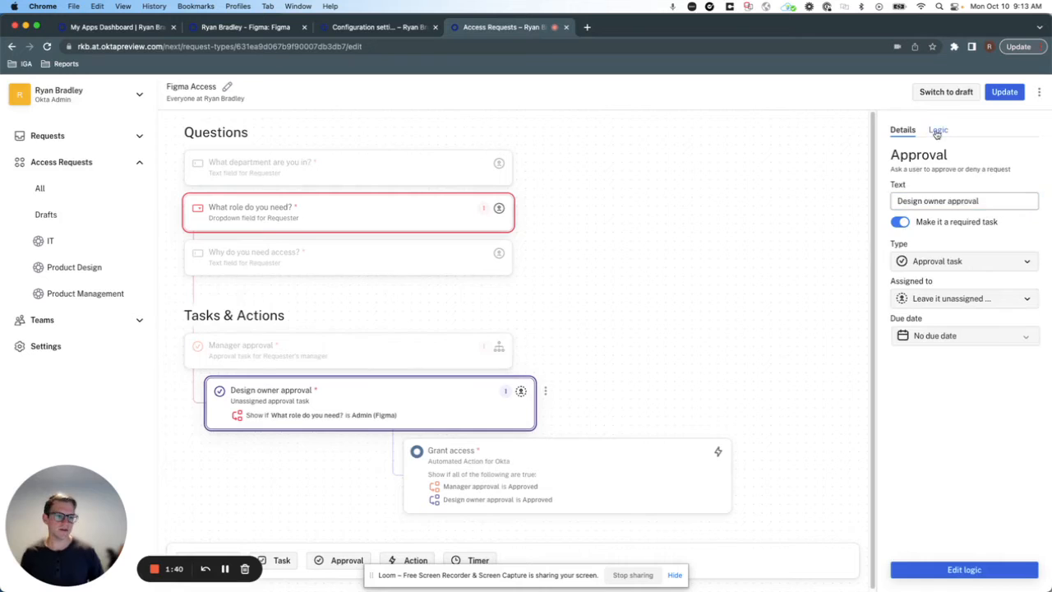
- Add a second condition so Design owner approval also requires Manager approval to be approved
{"action": "left_click", "coordinate": [938, 130]}
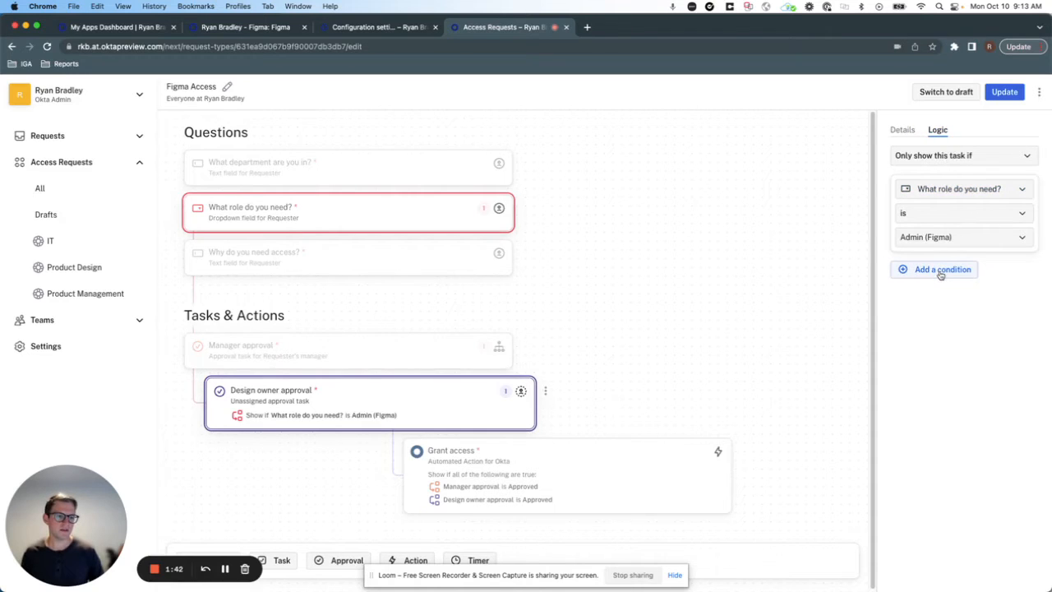
{"action": "left_click", "coordinate": [942, 269]}
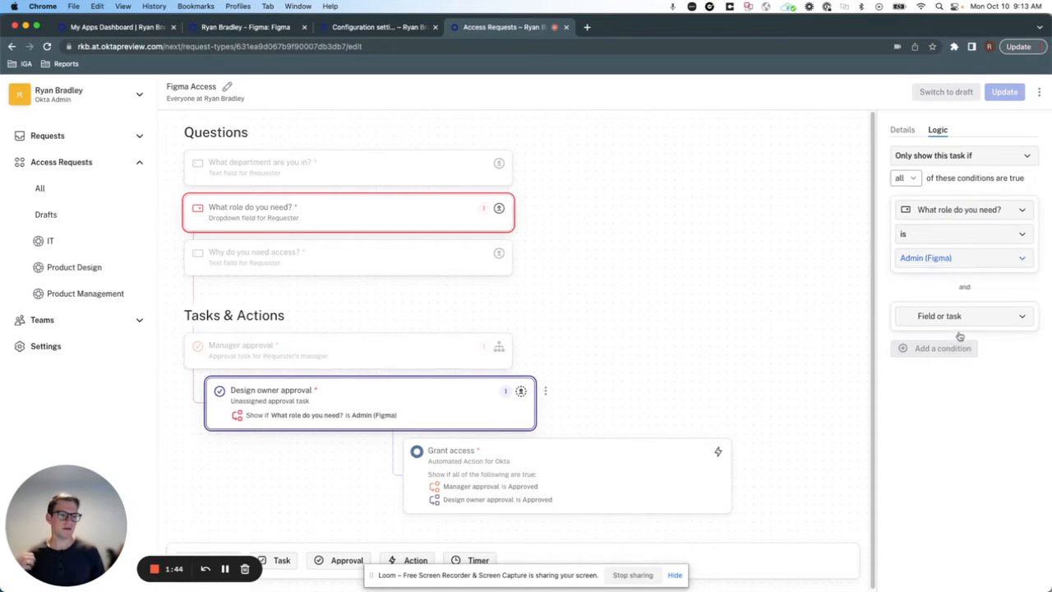
{"action": "left_click", "coordinate": [964, 315]}
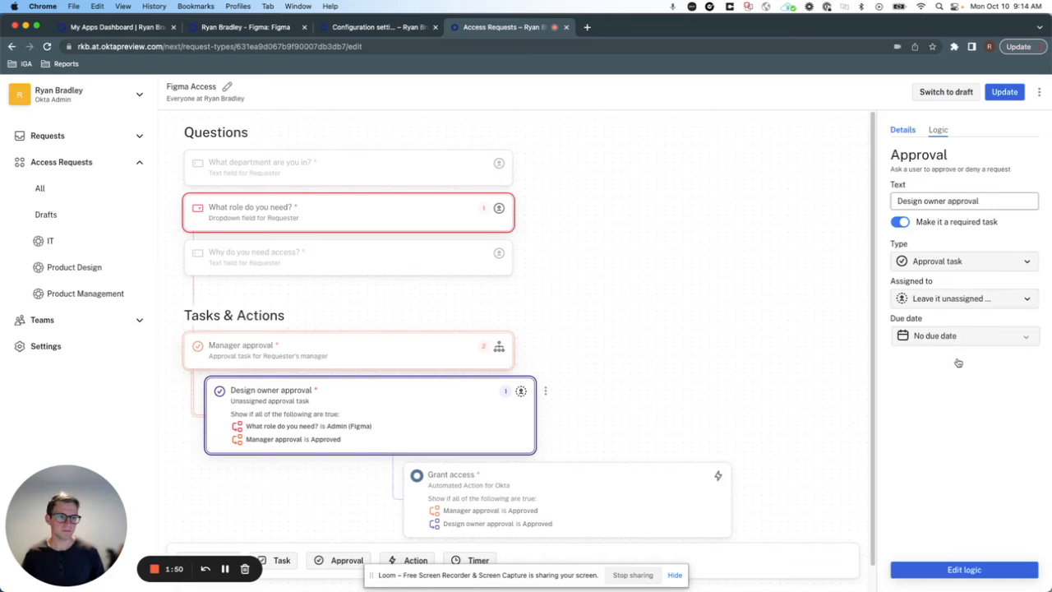
- Assign Design owner approval to the specific user 'You', save, and bring up the requester's window
{"action": "left_click", "coordinate": [964, 298]}
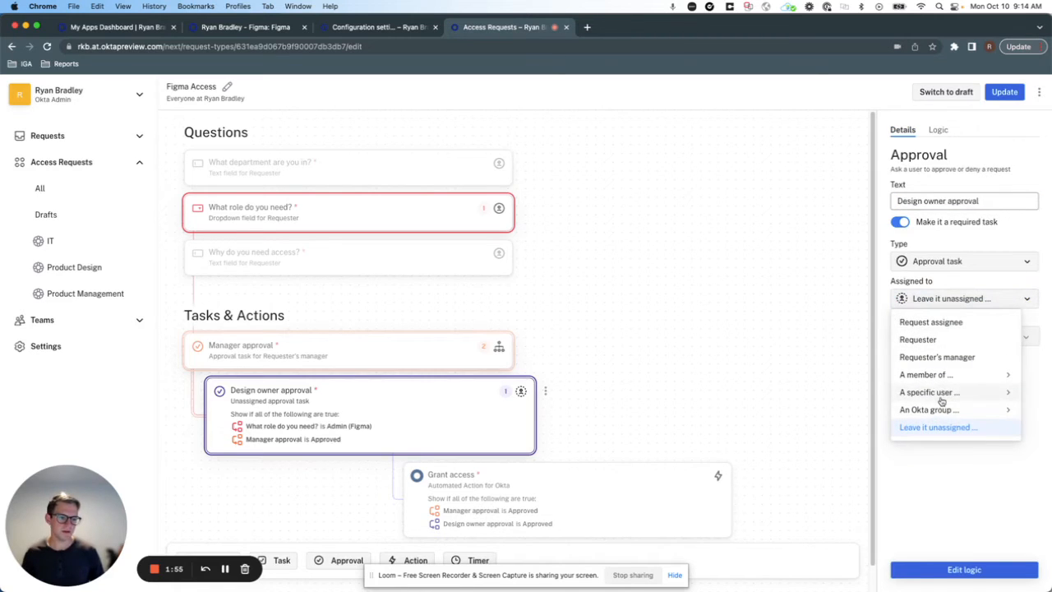
{"action": "left_click", "coordinate": [930, 391]}
{"action": "type", "text": "okta"}
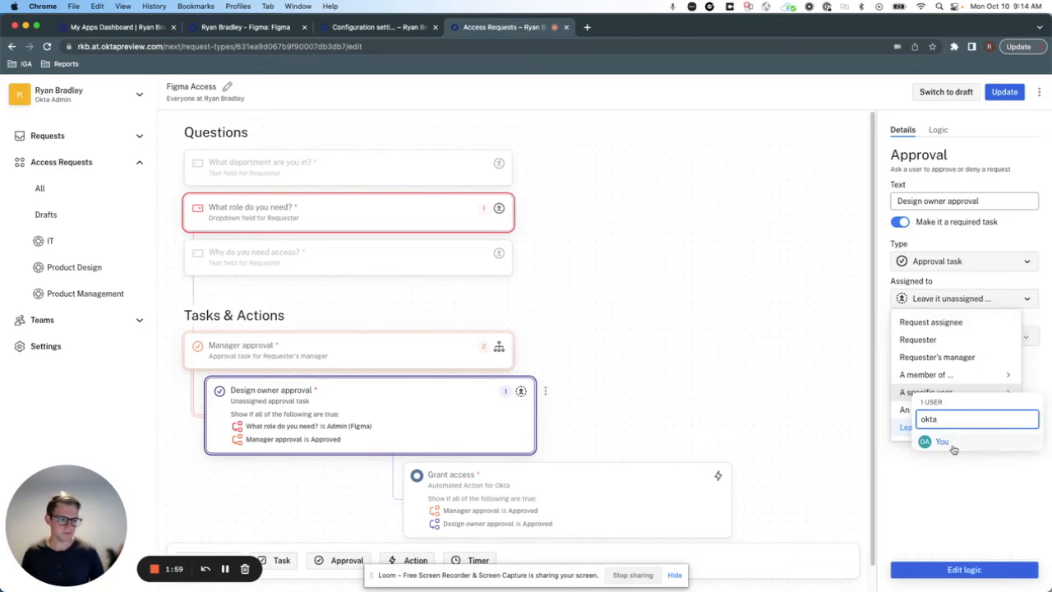
{"action": "left_click", "coordinate": [943, 442]}
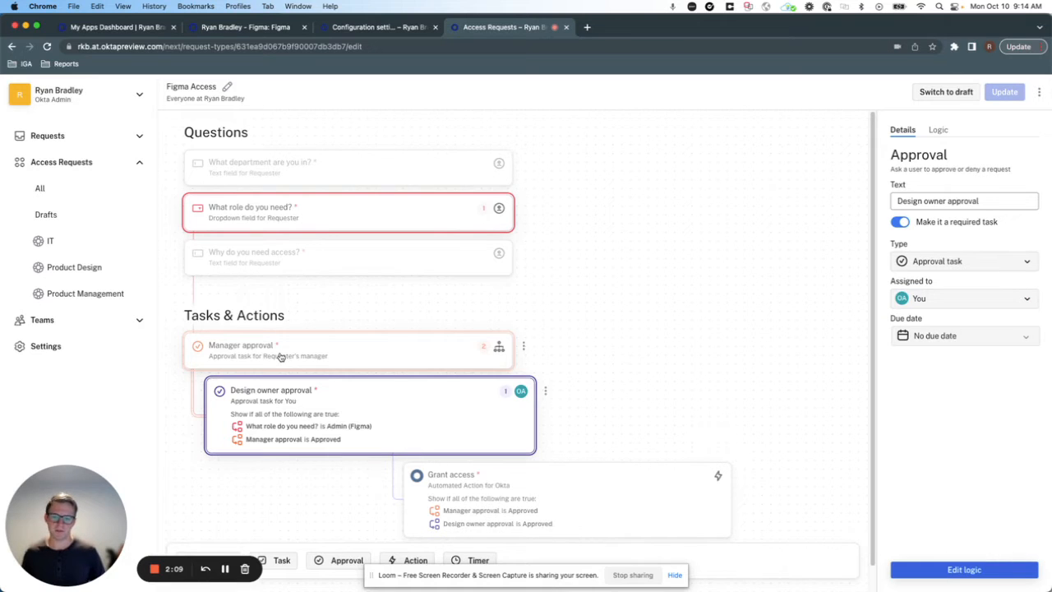
{"action": "mouse_move", "coordinate": [456, 443]}
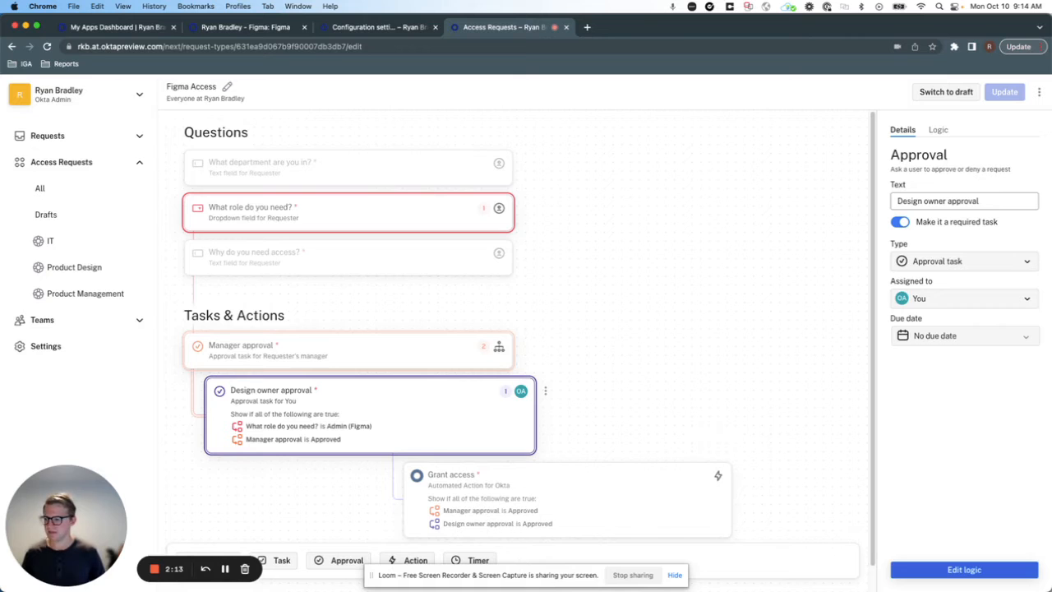
{"action": "left_click", "coordinate": [115, 27]}
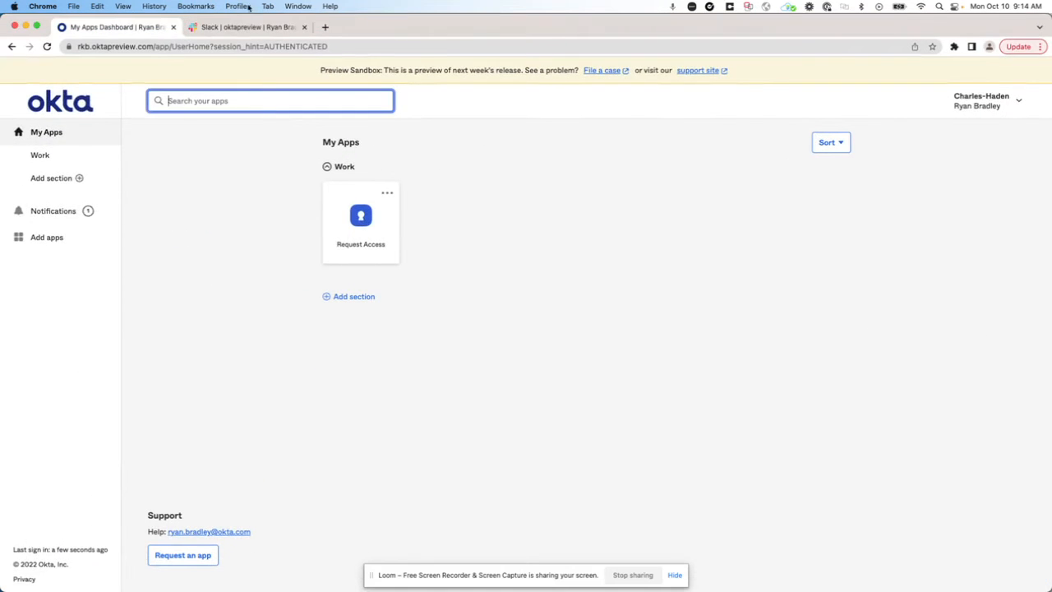
- Ask the oktapreview bot in Slack for admin access to Figma
{"action": "left_click", "coordinate": [247, 27]}
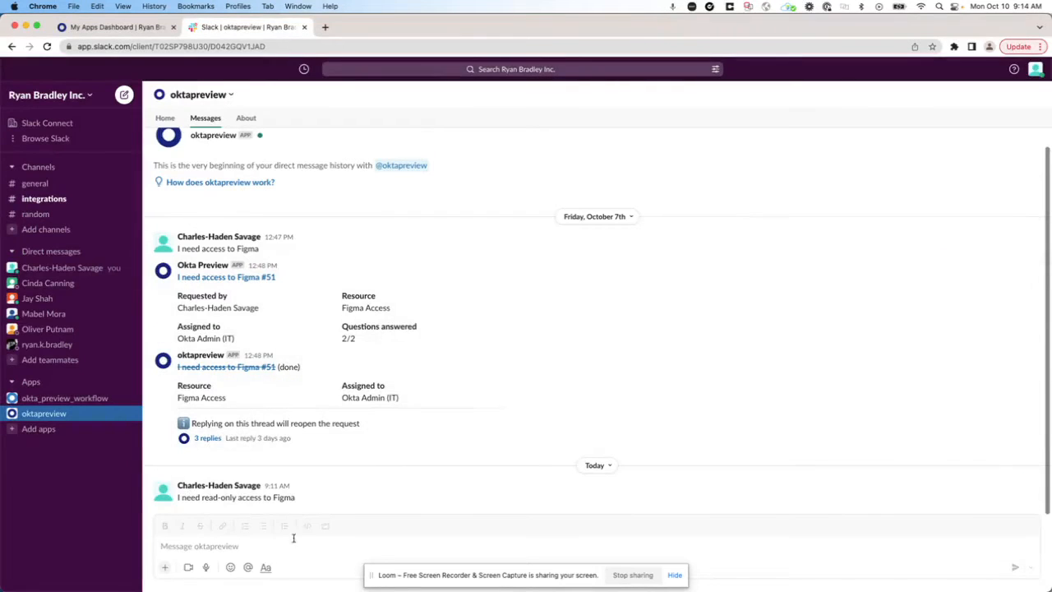
{"action": "type", "text": "I need ac"}
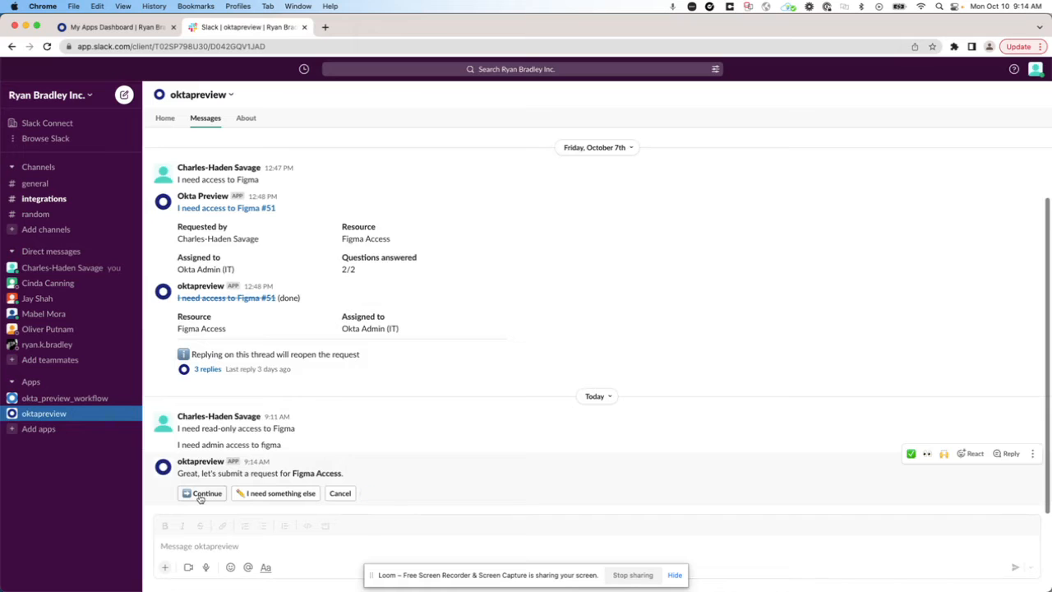
- Fill the Figma Access form with role Admin (Figma), department Podcasting and a reason
{"action": "left_click", "coordinate": [202, 494]}
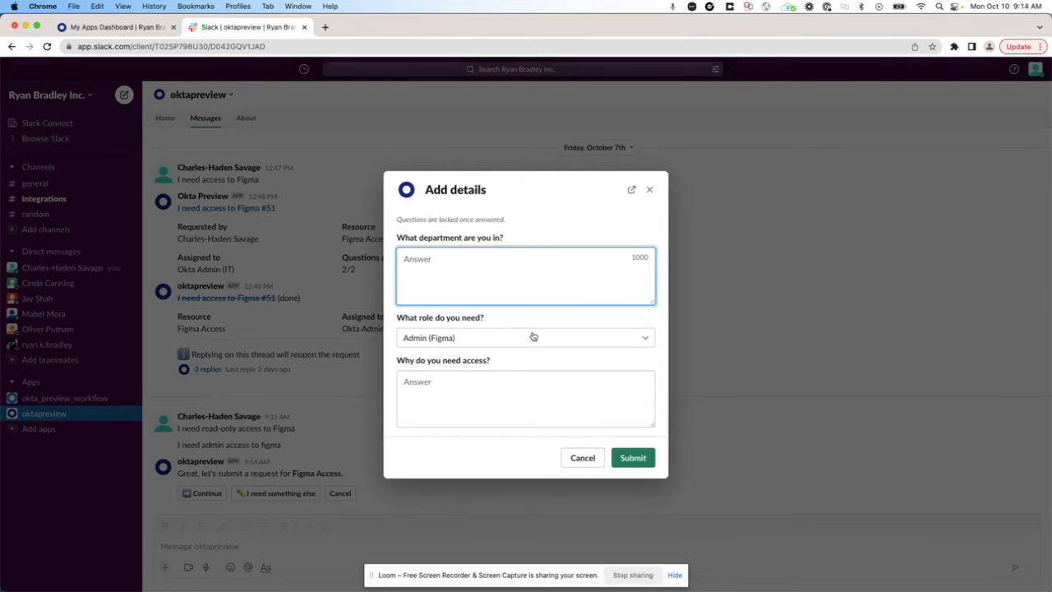
{"action": "left_click", "coordinate": [526, 337]}
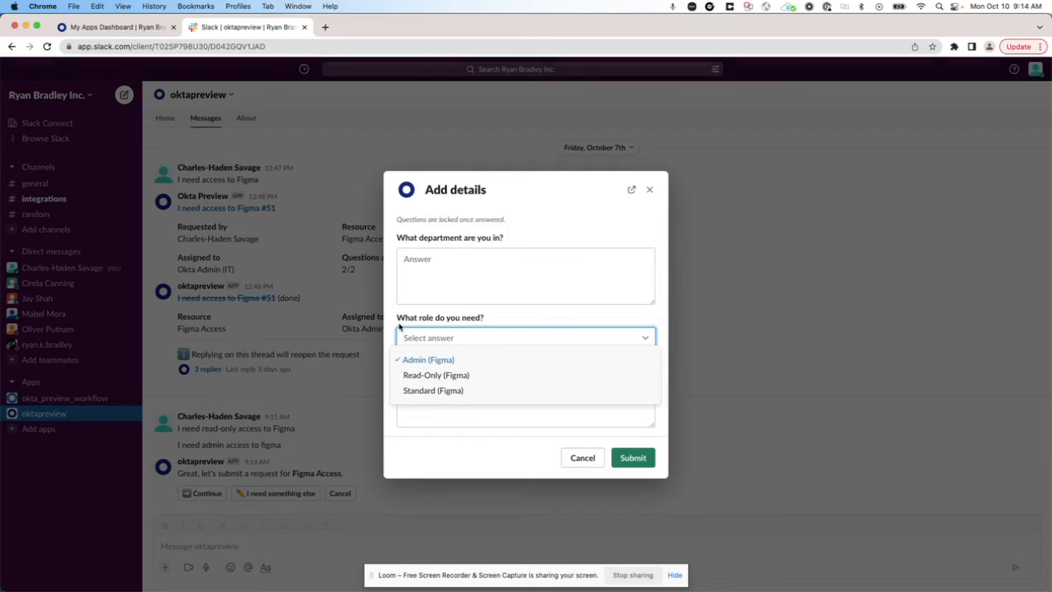
{"action": "left_click", "coordinate": [428, 359]}
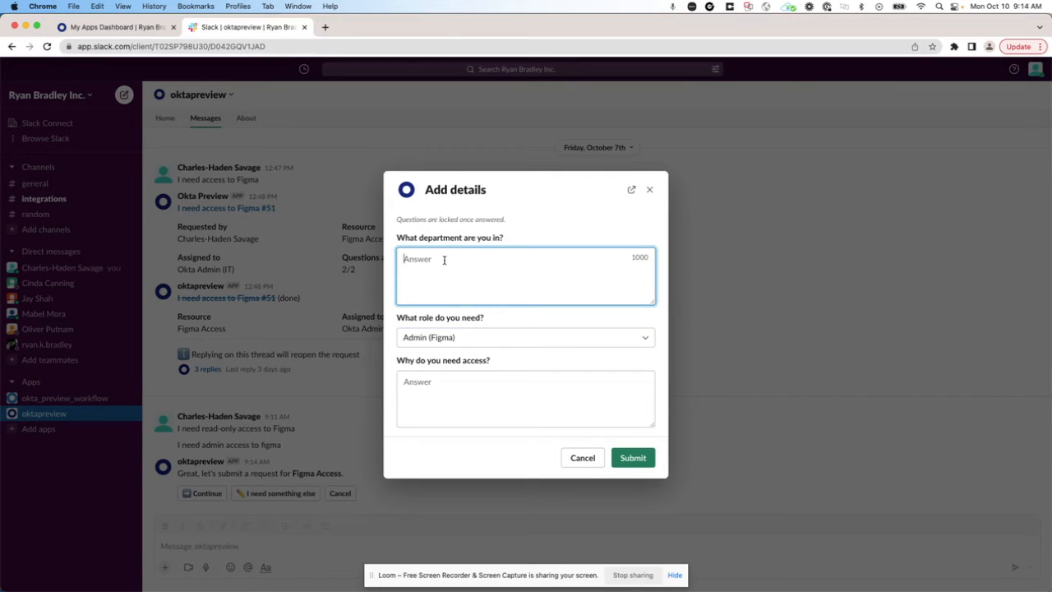
{"action": "type", "text": "Podcasting"}
{"action": "left_click", "coordinate": [525, 399]}
{"action": "type", "text": "To keep an eye on"}
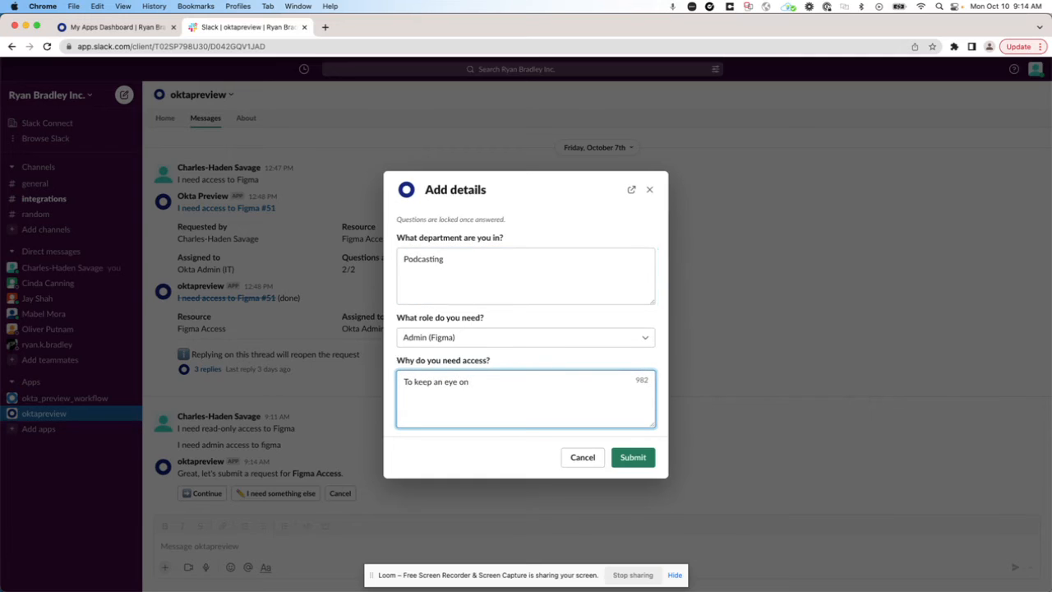
{"action": "type", "text": "Oliver"}
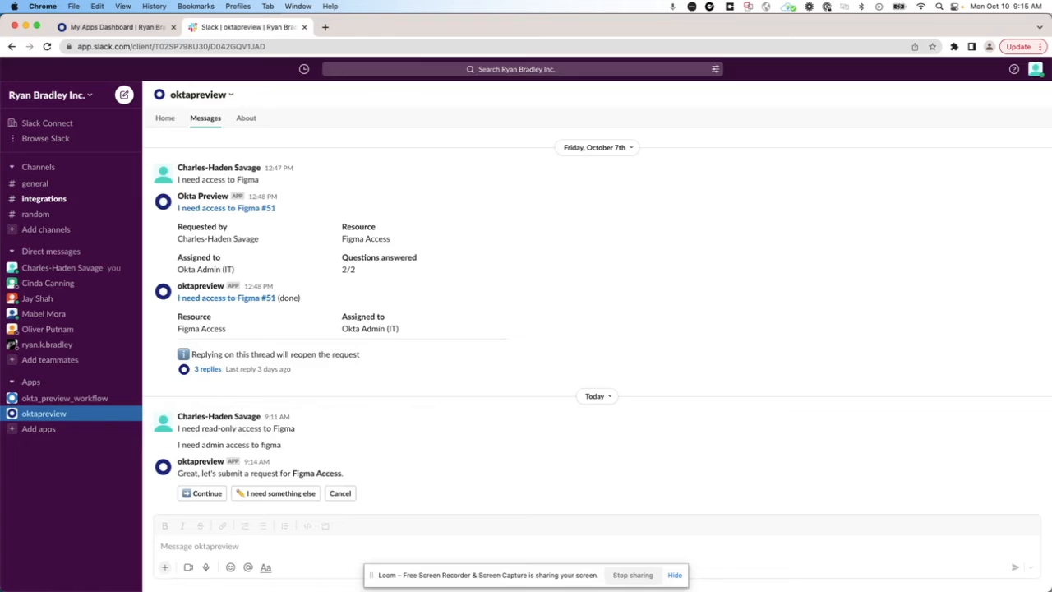
- Submit request #55 and check its pending Manager approval task
{"action": "left_click", "coordinate": [207, 493]}
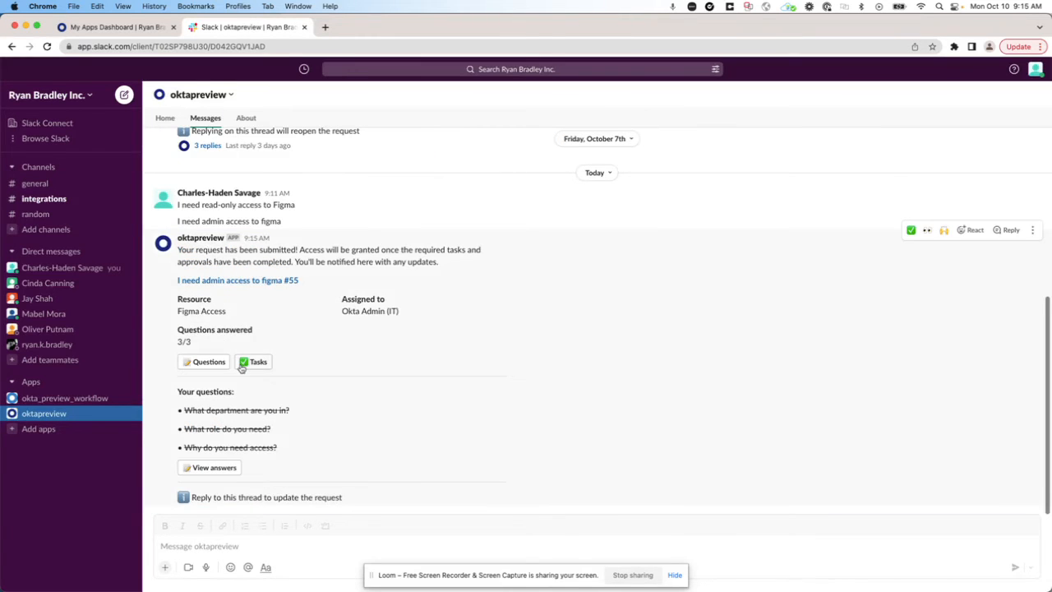
{"action": "mouse_move", "coordinate": [244, 361]}
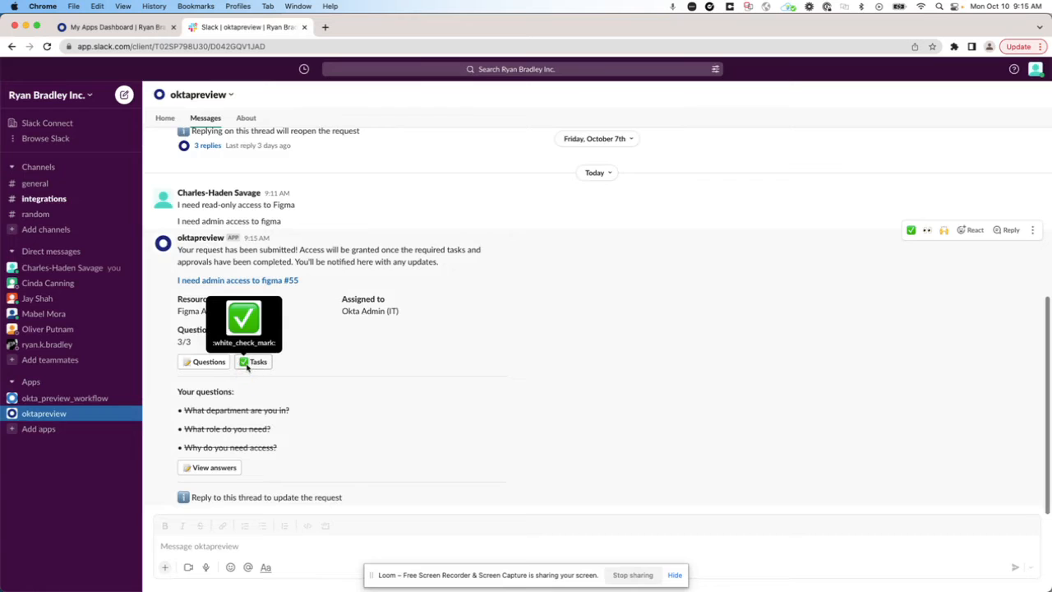
{"action": "left_click", "coordinate": [255, 362]}
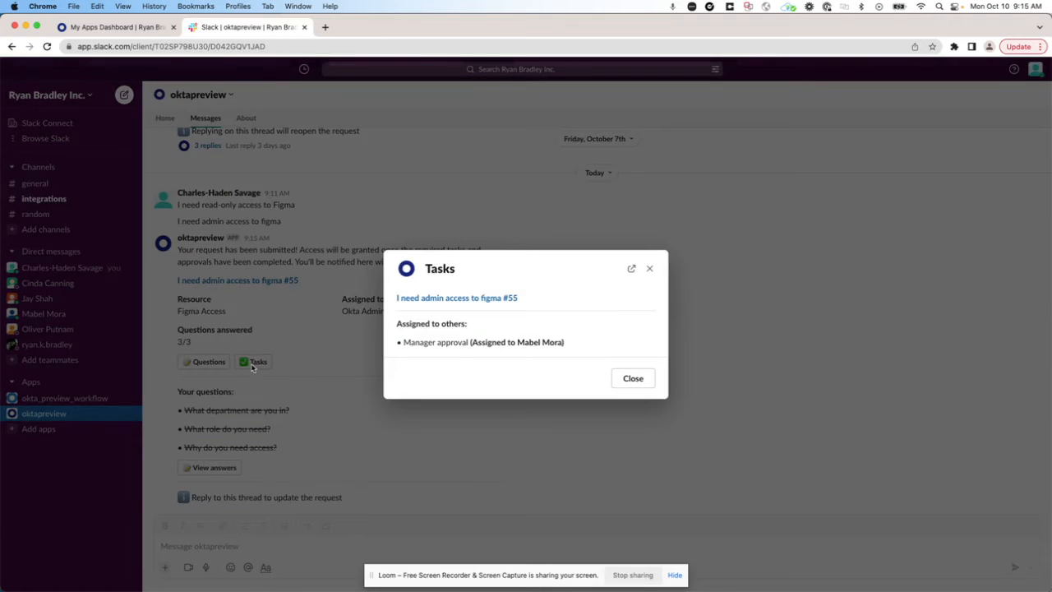
{"action": "left_click", "coordinate": [633, 378]}
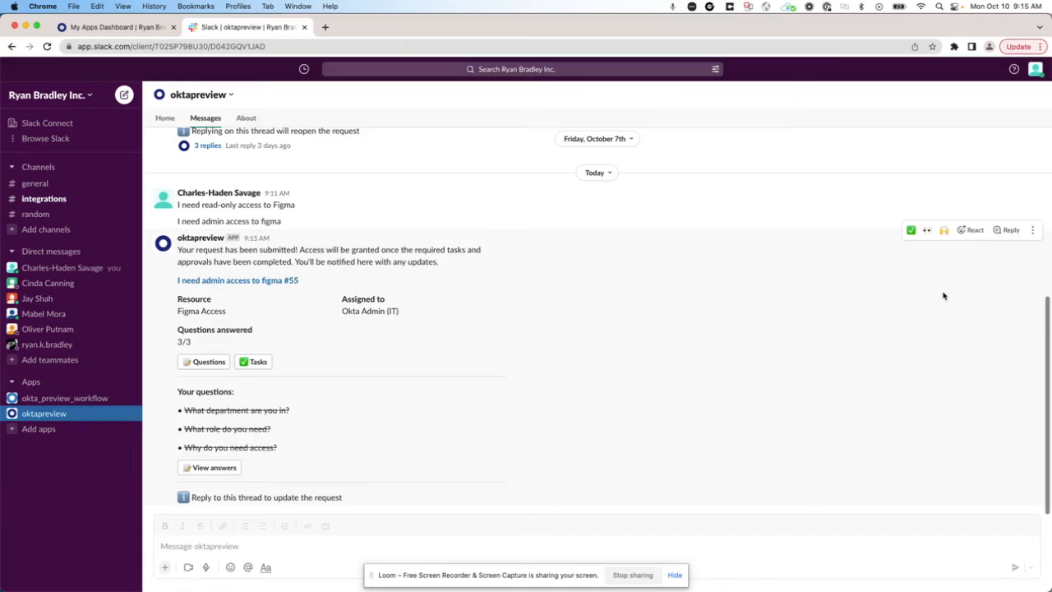
{"action": "mouse_move", "coordinate": [1013, 234]}
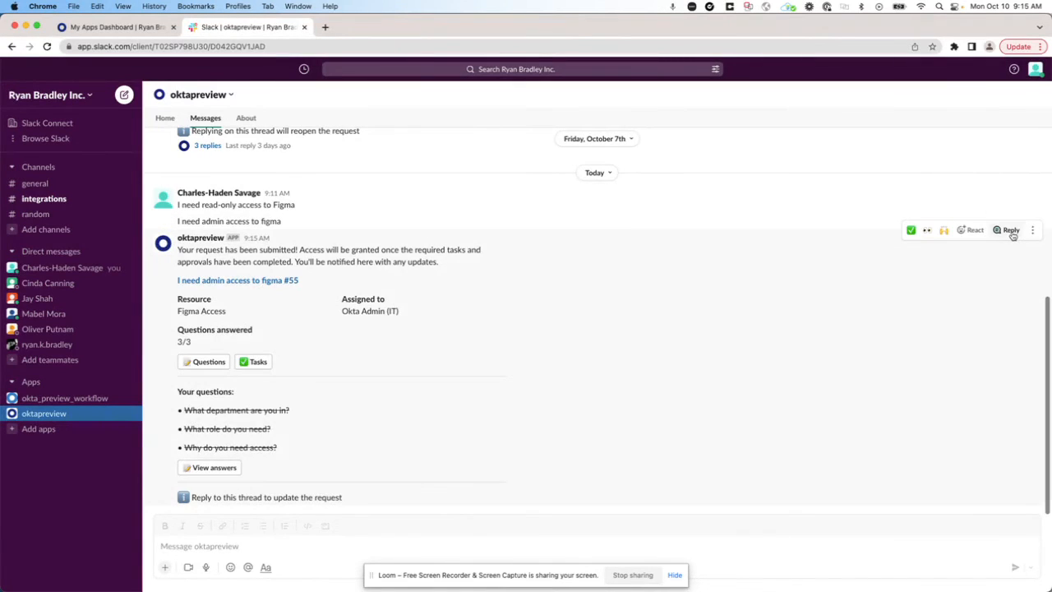
- Reply 'Cmon Mabel!!' on request #55's thread to nudge the manager
{"action": "left_click", "coordinate": [1013, 230]}
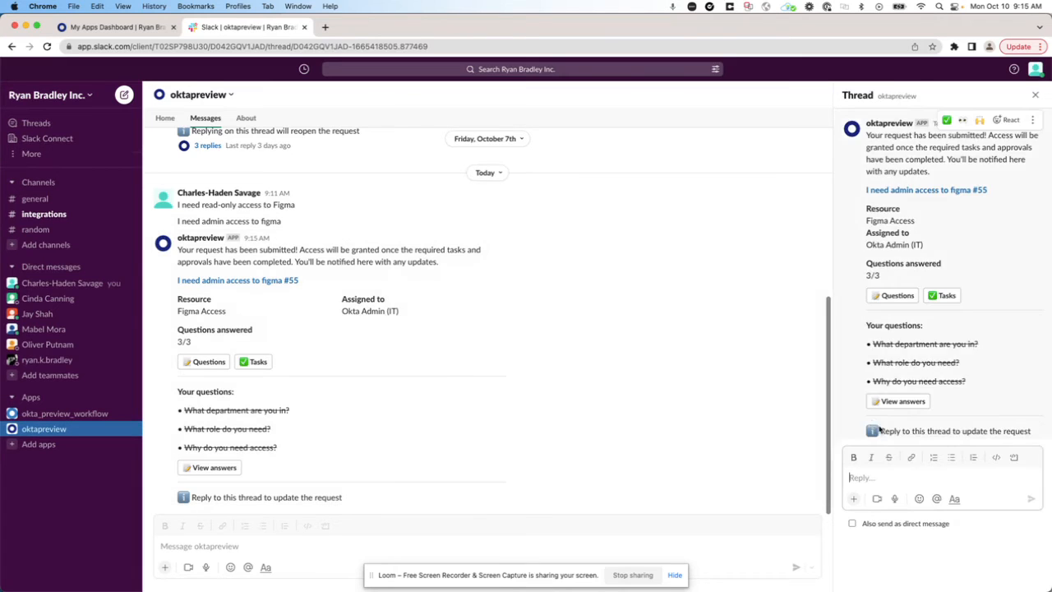
{"action": "type", "text": "Cmon Mabel"}
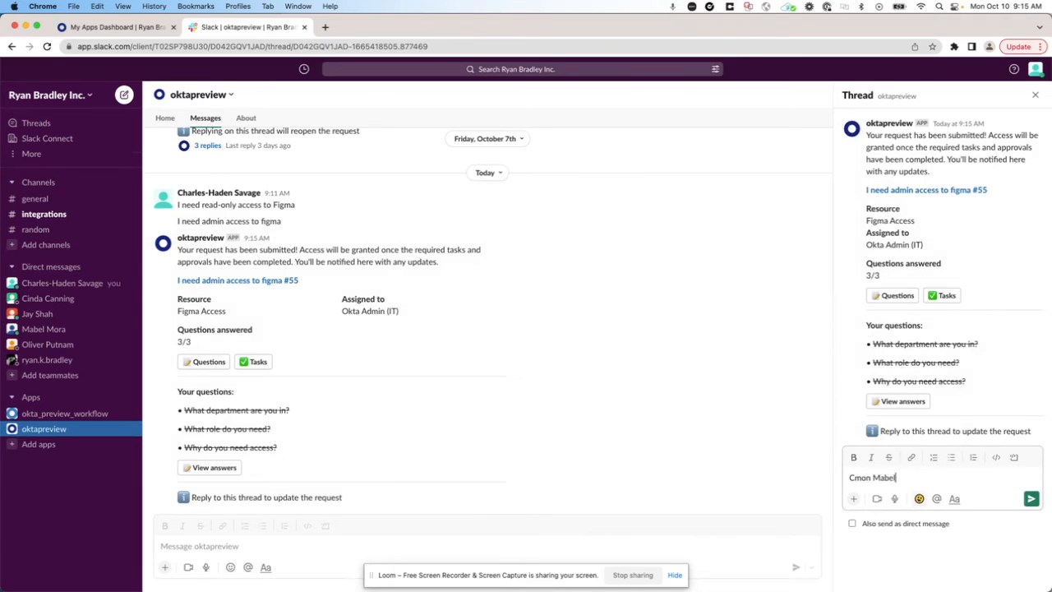
{"action": "type", "text": "!!"}
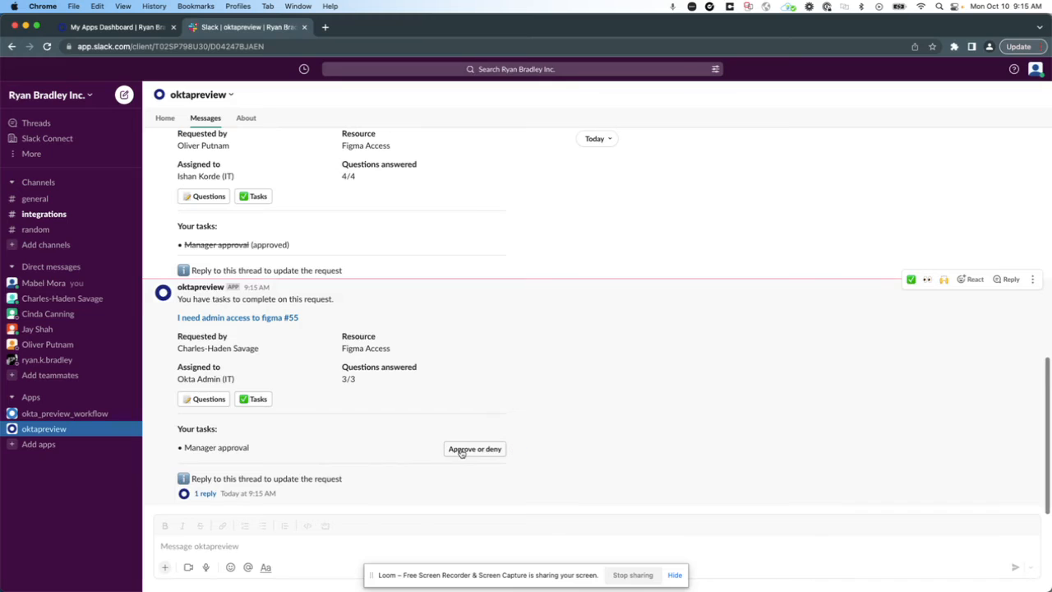
- Approve the Manager approval task on request #55 from the Slack message
{"action": "left_click", "coordinate": [475, 449]}
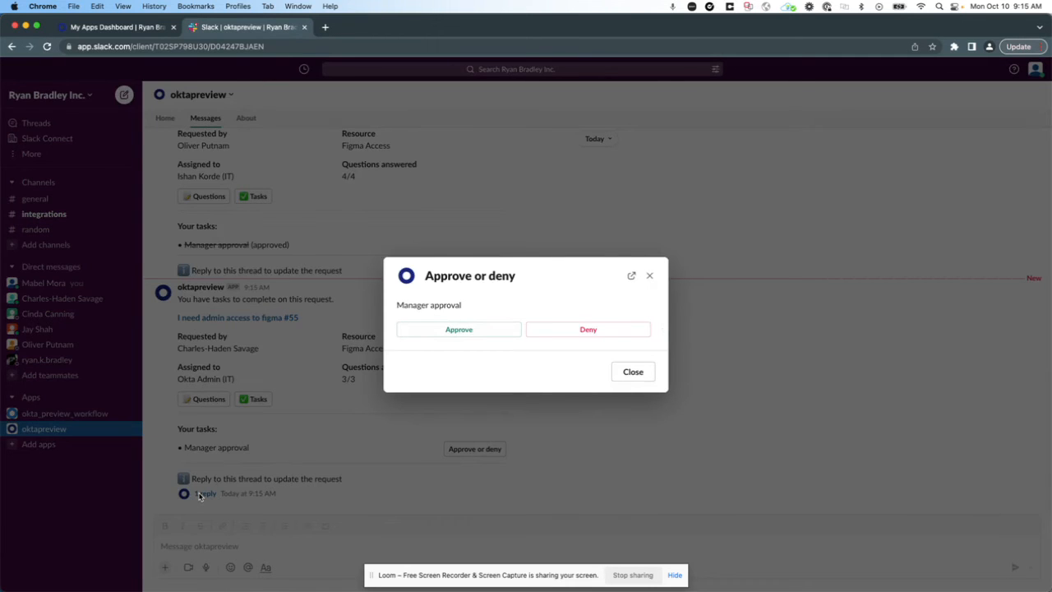
{"action": "left_click", "coordinate": [459, 328]}
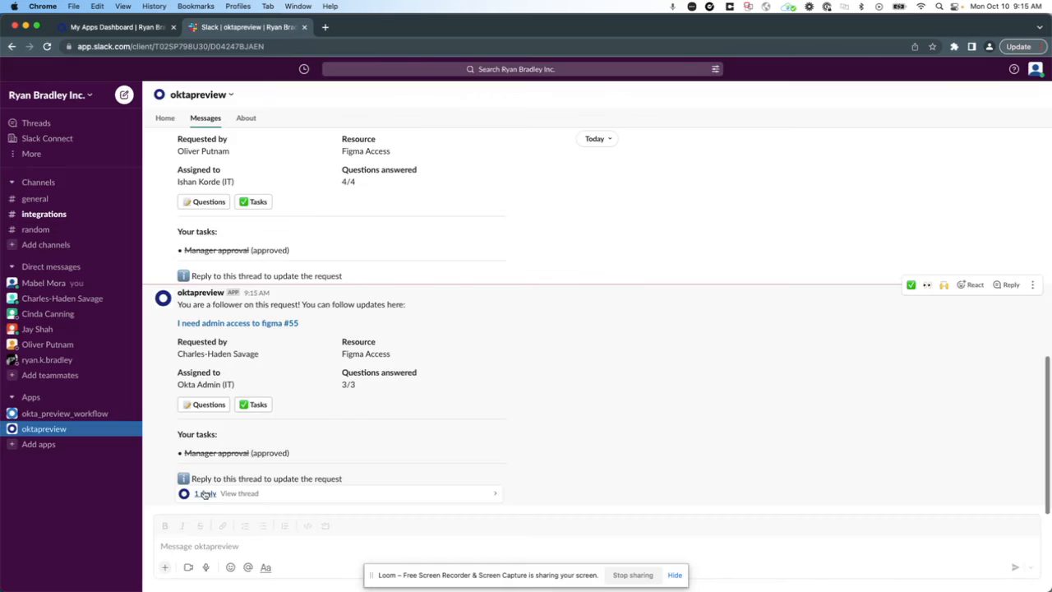
- Reply in the request thread "Associated with Season 3 OMITB work" and return to the requester's view
{"action": "left_click", "coordinate": [206, 493]}
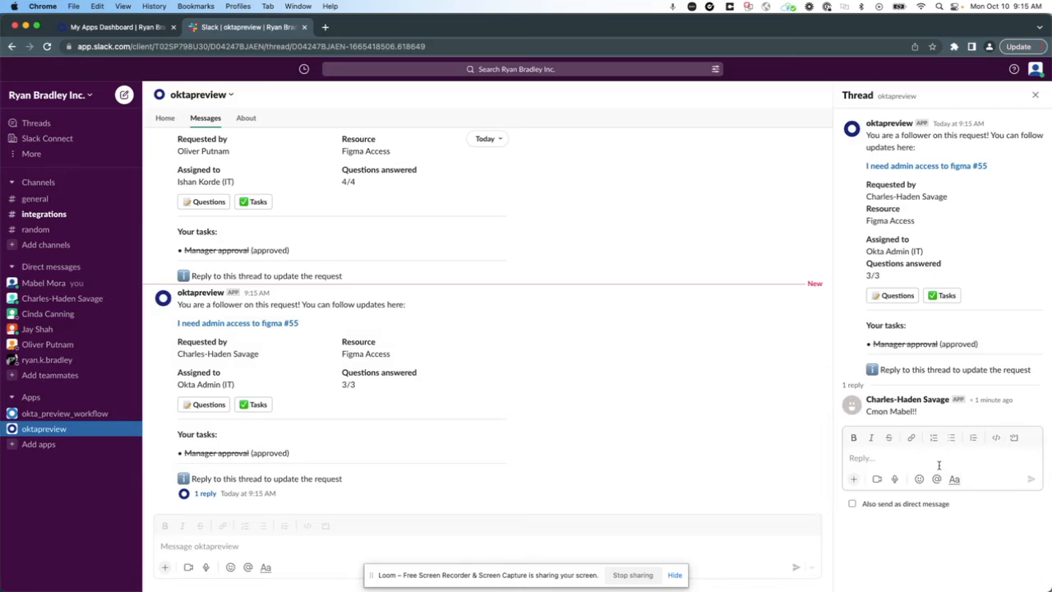
{"action": "type", "text": "Associated with S"}
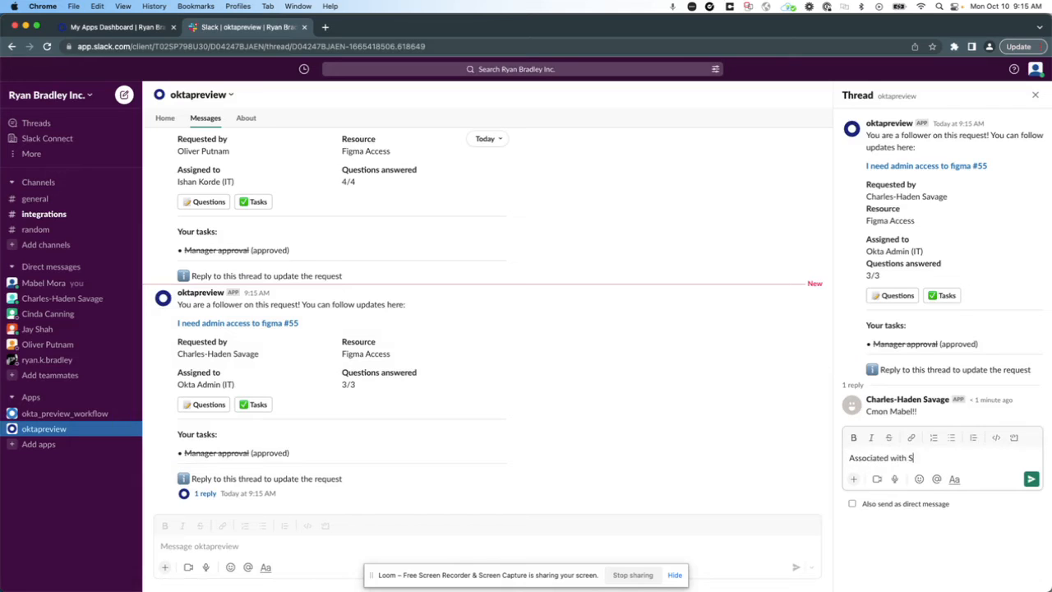
{"action": "type", "text": "eason 3 OMITB"}
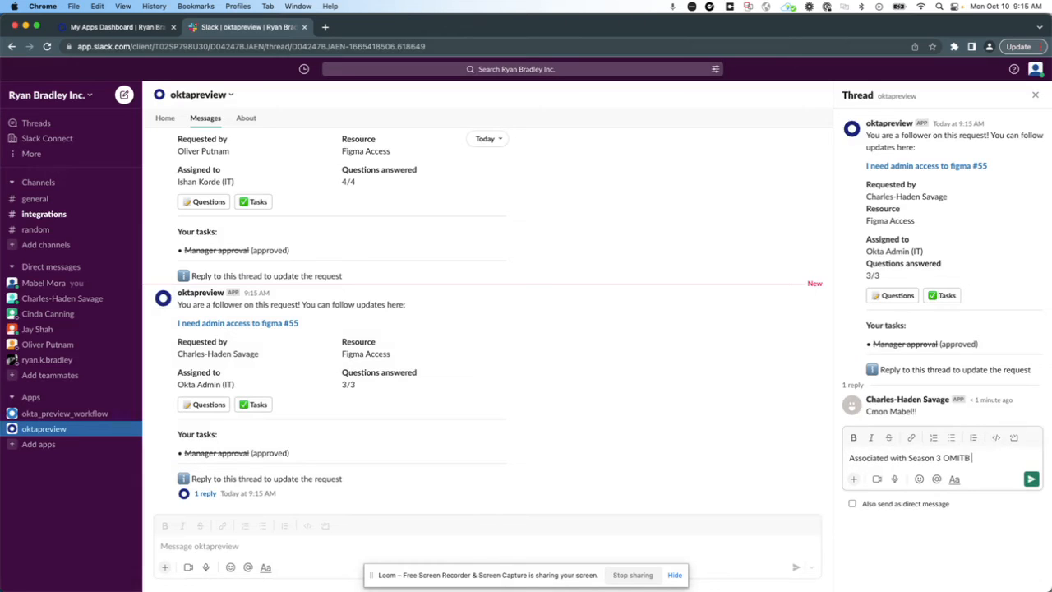
{"action": "type", "text": "work"}
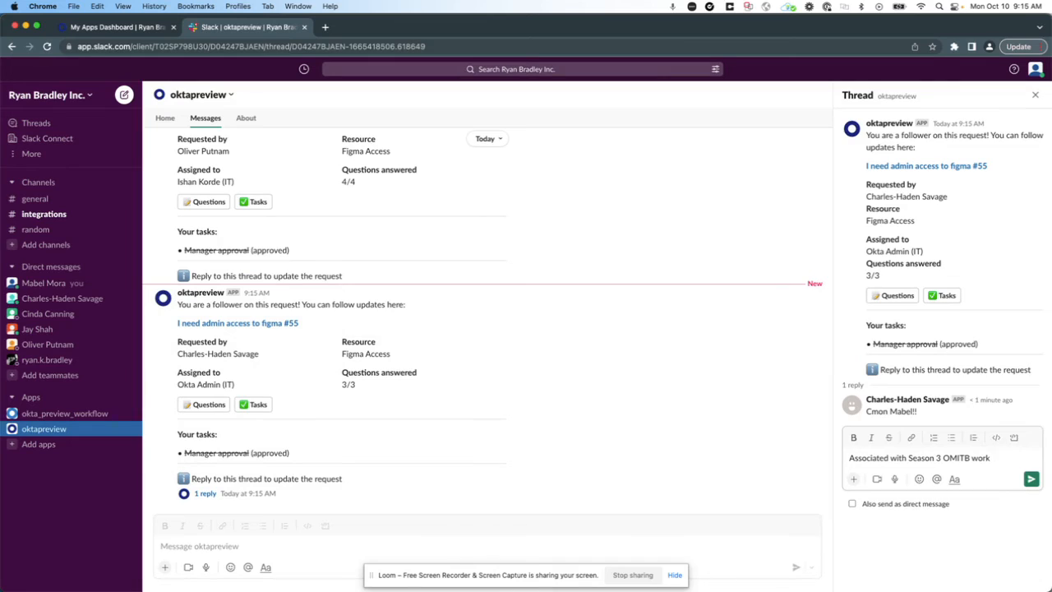
{"action": "left_click", "coordinate": [1031, 478]}
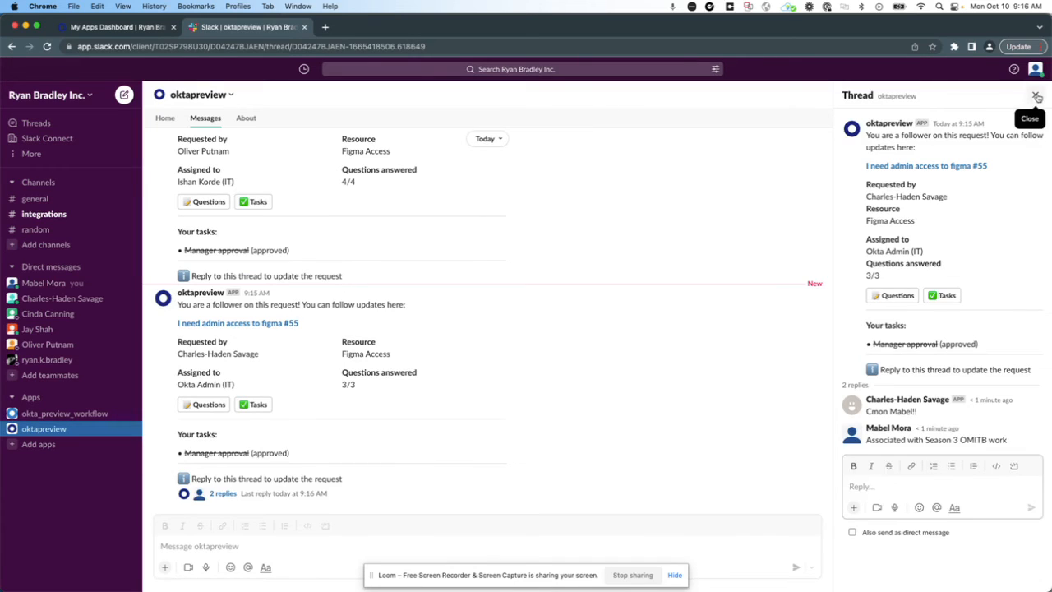
{"action": "left_click", "coordinate": [1037, 96]}
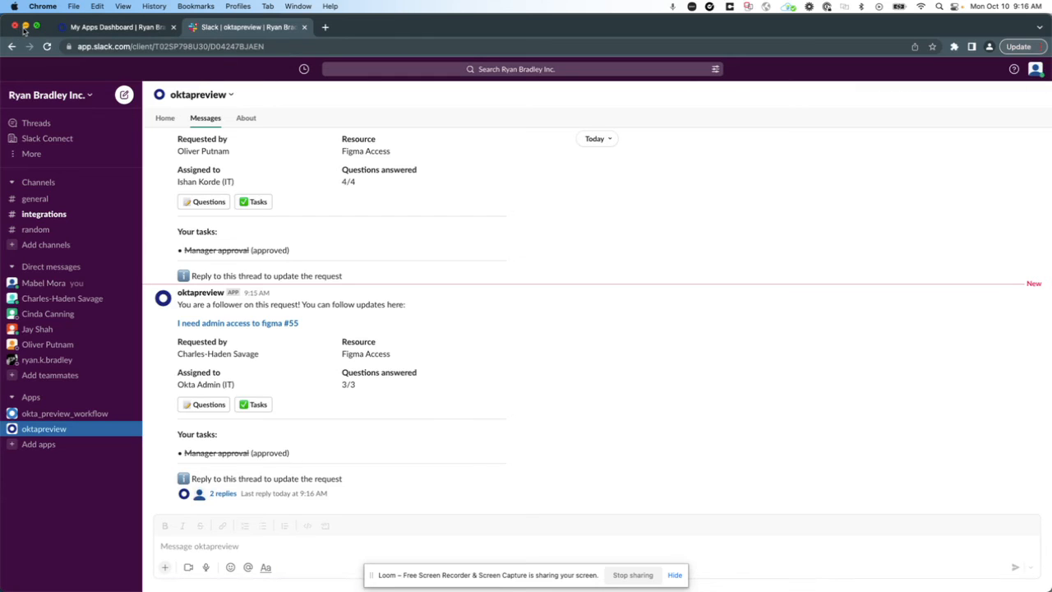
{"action": "left_click", "coordinate": [223, 493]}
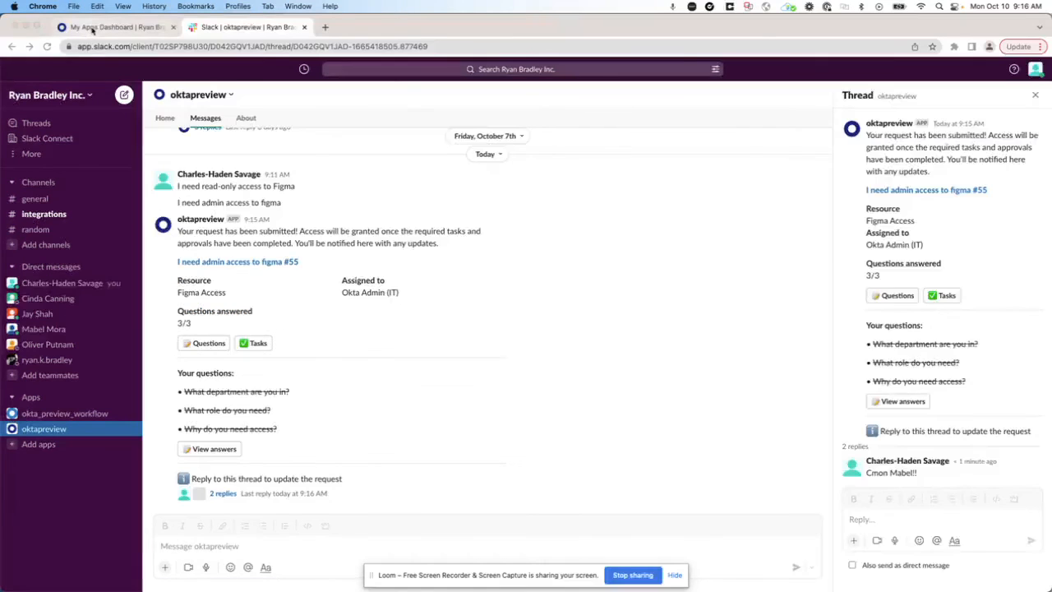
- Approve the Design owner approval task on the "I need admin access to figma" request in the Okta inbox
{"action": "left_click", "coordinate": [506, 27]}
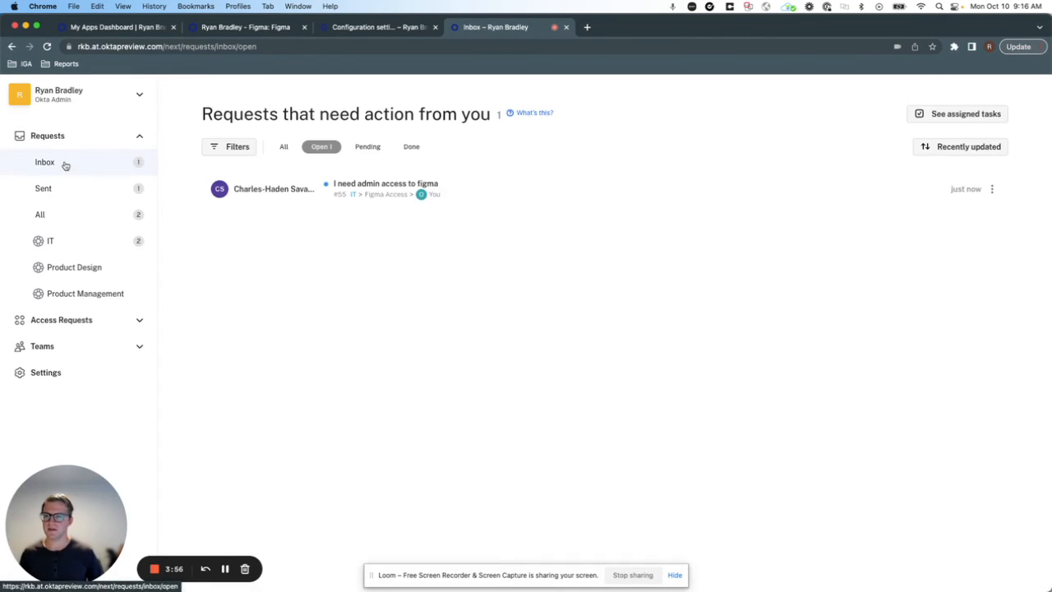
{"action": "left_click", "coordinate": [386, 189]}
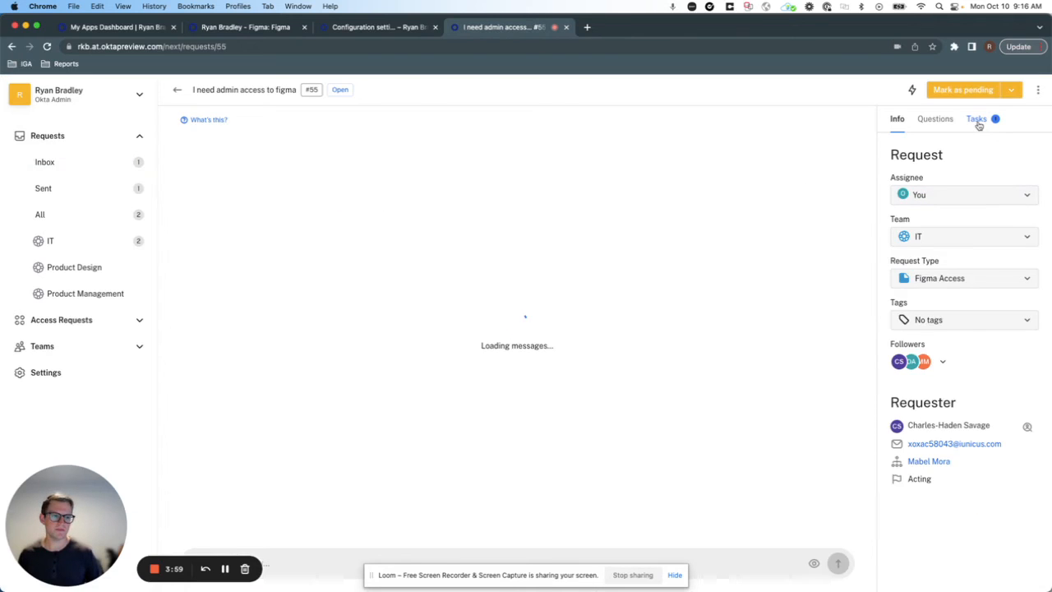
{"action": "left_click", "coordinate": [977, 119]}
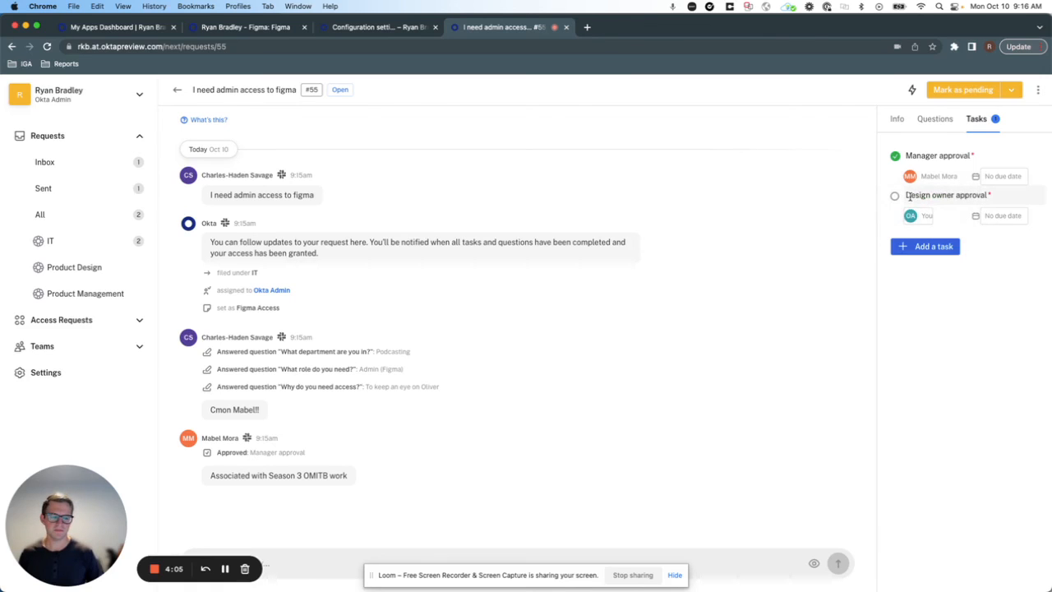
{"action": "left_click", "coordinate": [895, 195]}
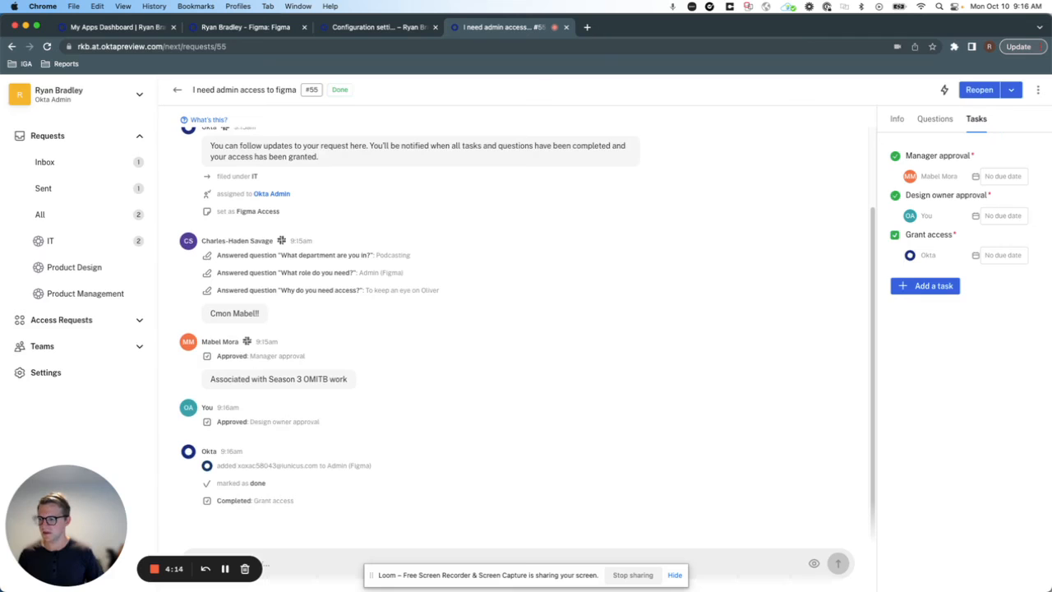
{"action": "mouse_move", "coordinate": [187, 57]}
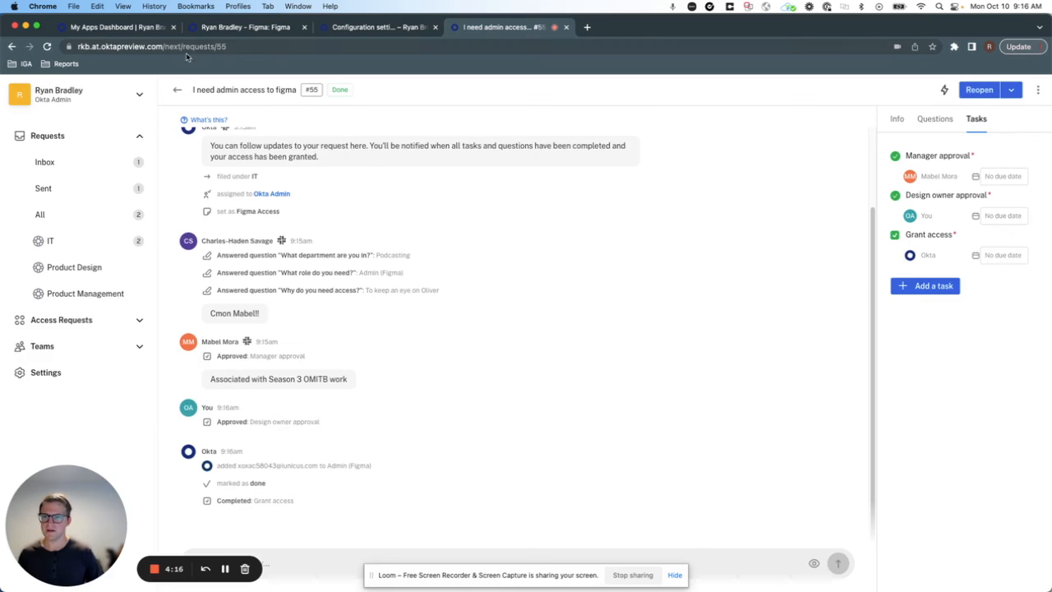
- View the Figma application's group assignments and open the Admin (Figma) group
{"action": "left_click", "coordinate": [242, 27]}
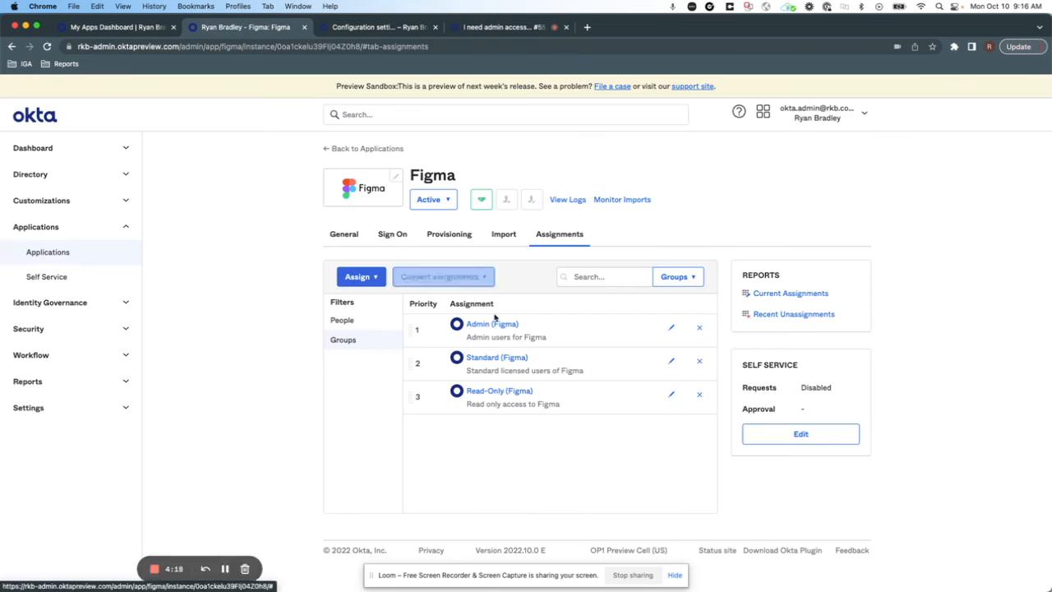
{"action": "left_click", "coordinate": [491, 324]}
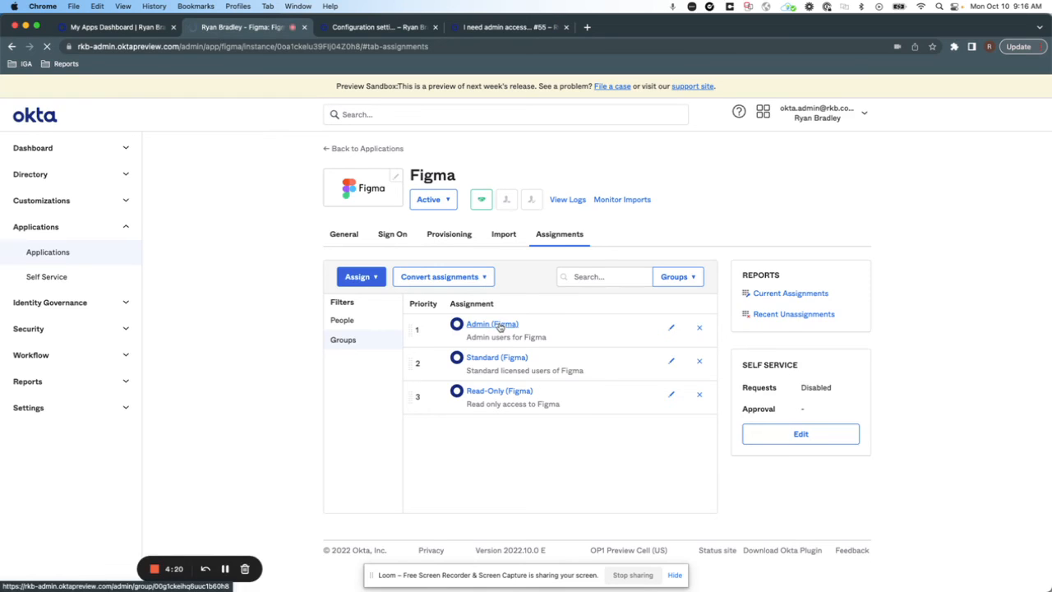
{"action": "left_click", "coordinate": [491, 324]}
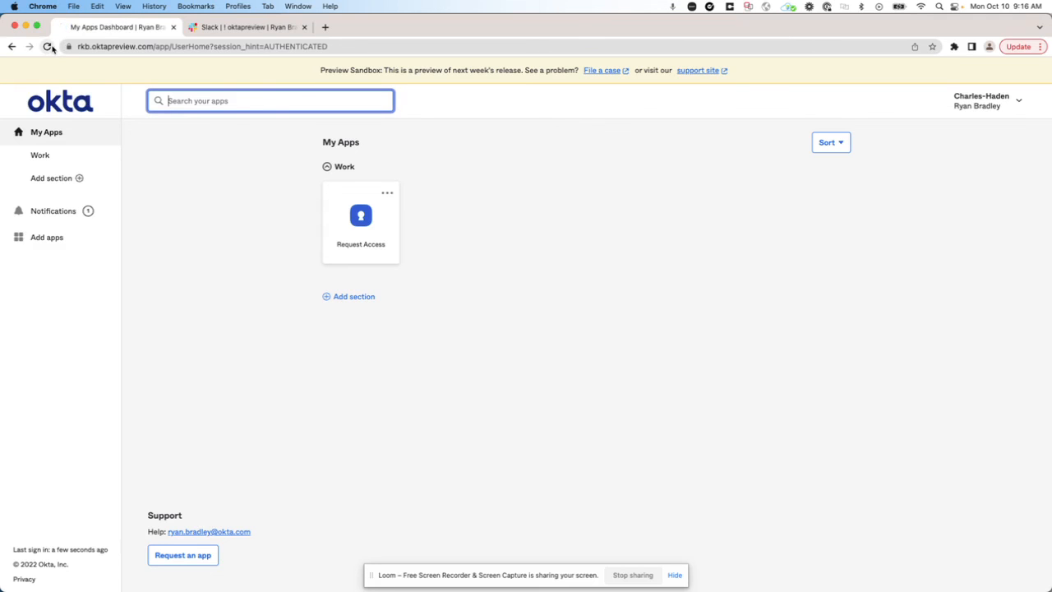
- Confirm Charles-Haden Savage is the Admin (Figma) group's single active member
{"action": "left_click", "coordinate": [47, 46]}
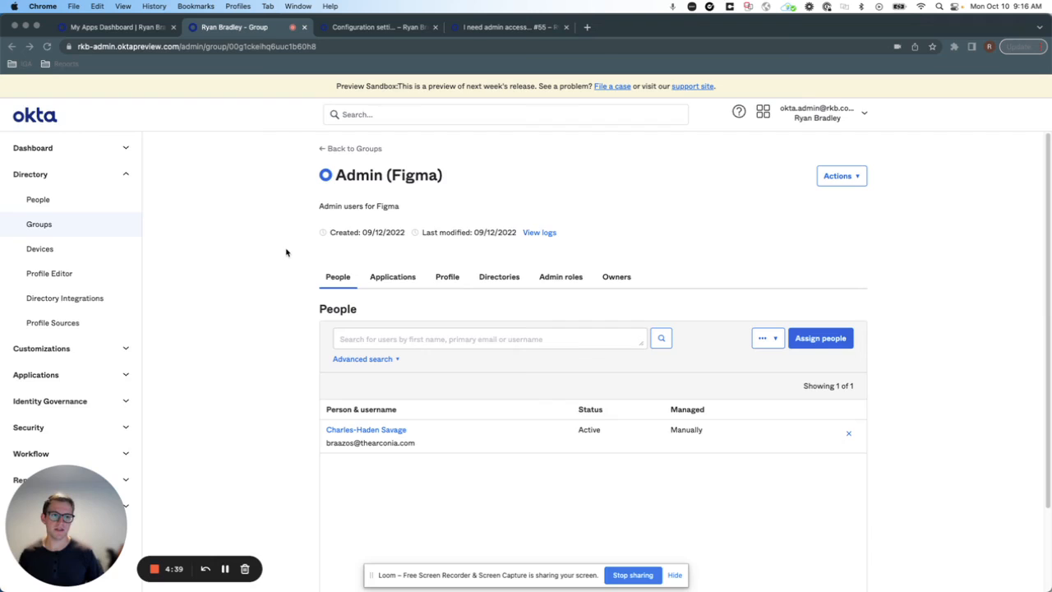
{"action": "mouse_move", "coordinate": [237, 538]}
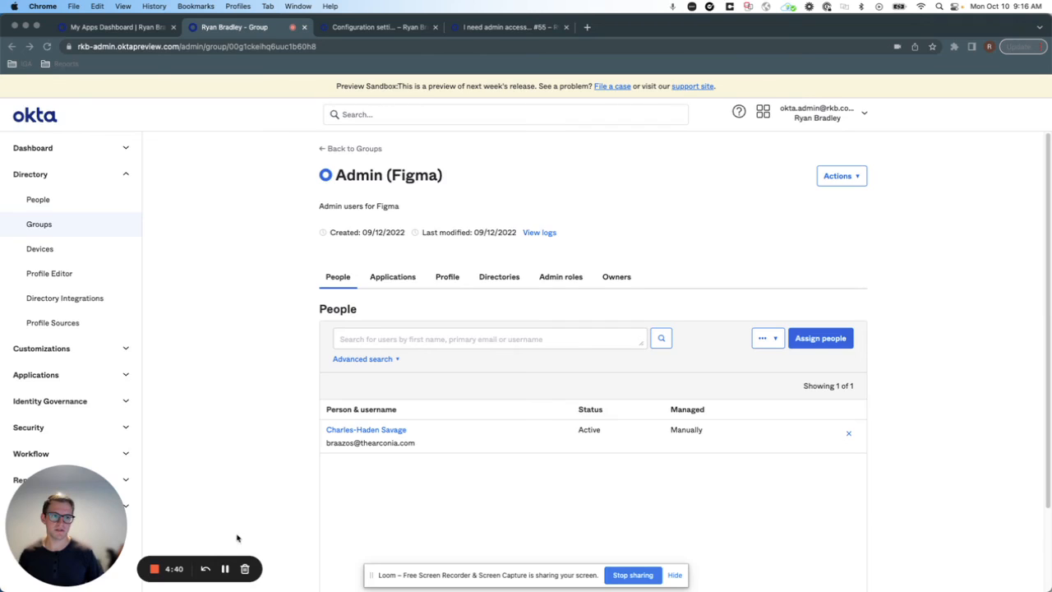